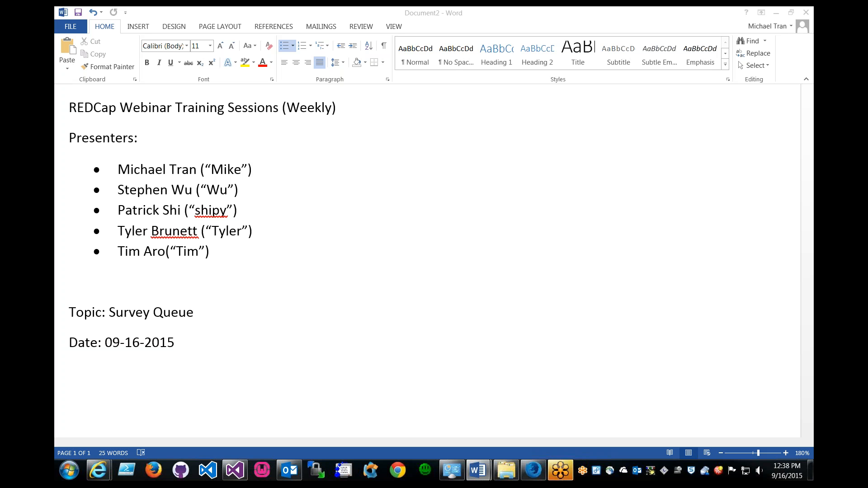
Review the reference page on survey queues before switching to REDCap.
click(251, 169)
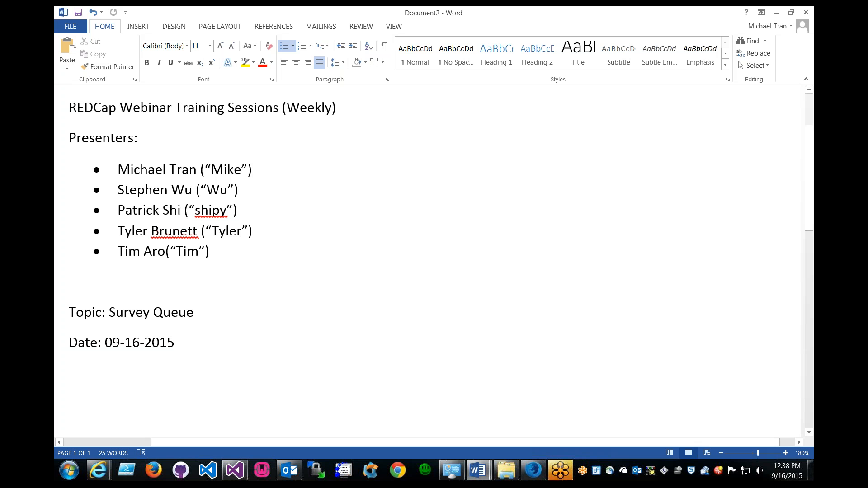
click(250, 169)
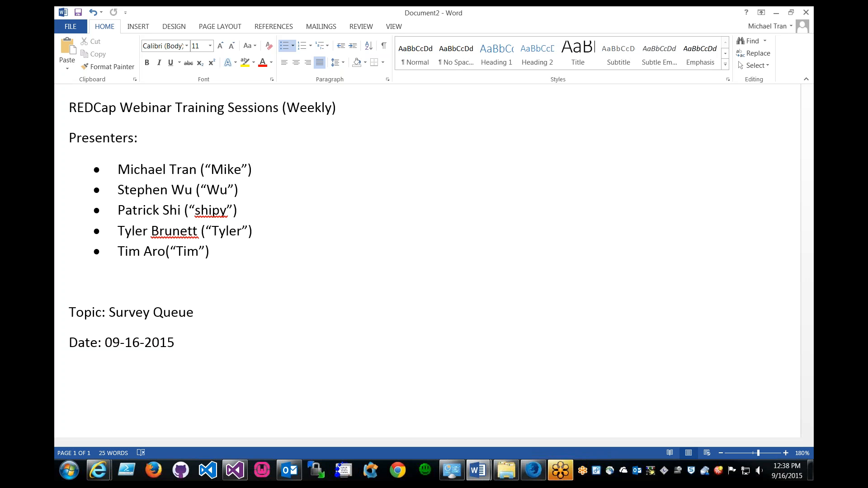
click(252, 170)
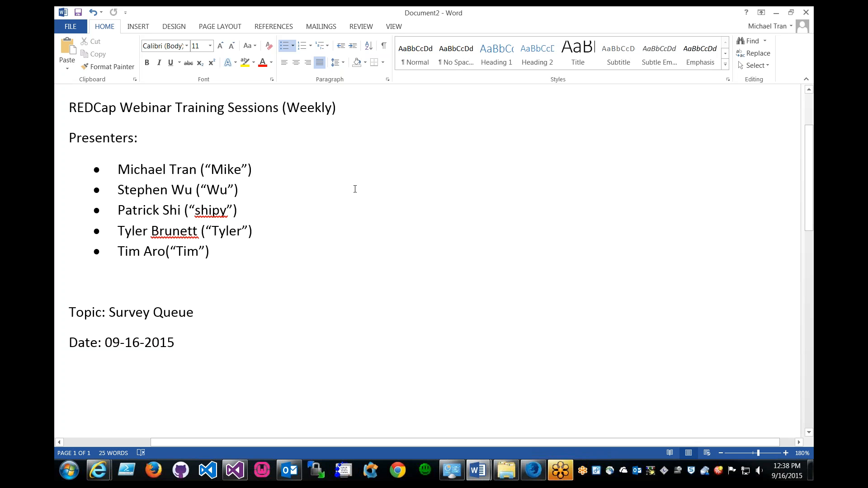
click(251, 169)
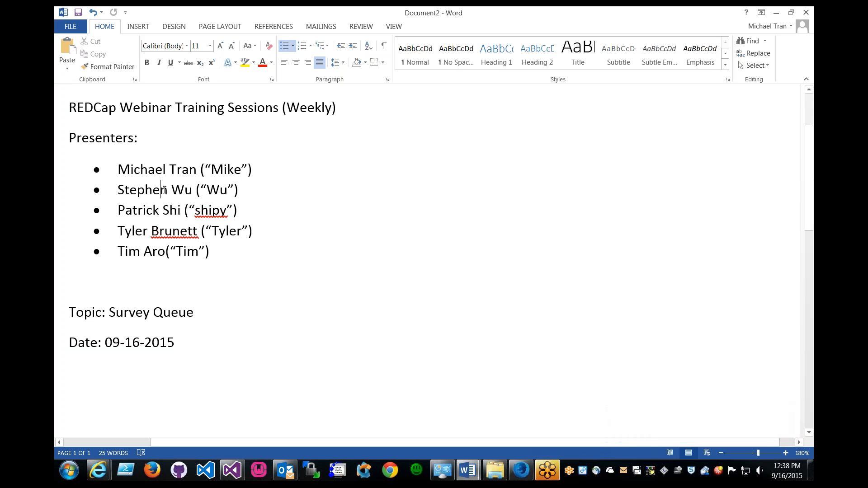
mouse_move(230, 205)
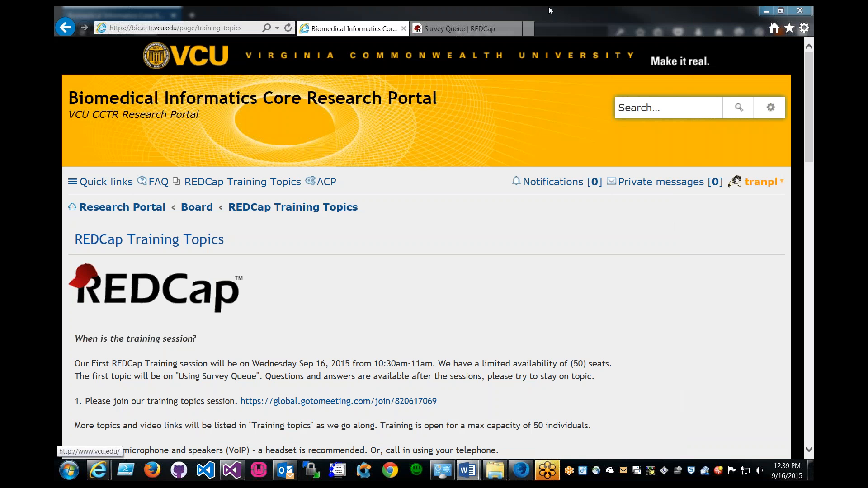
mouse_move(440, 206)
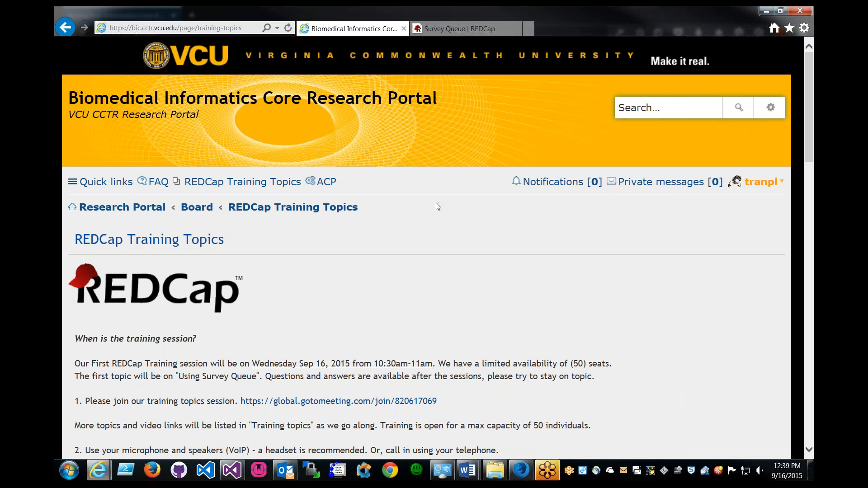
scroll(down, 3)
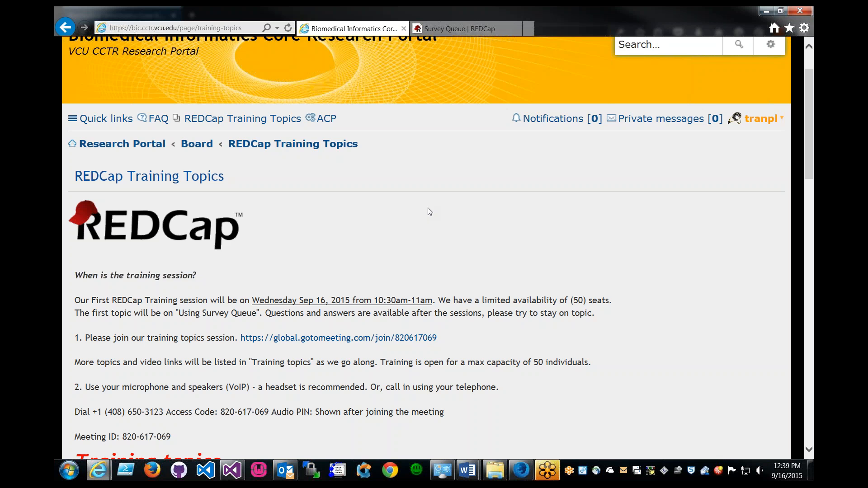
scroll(up, 3)
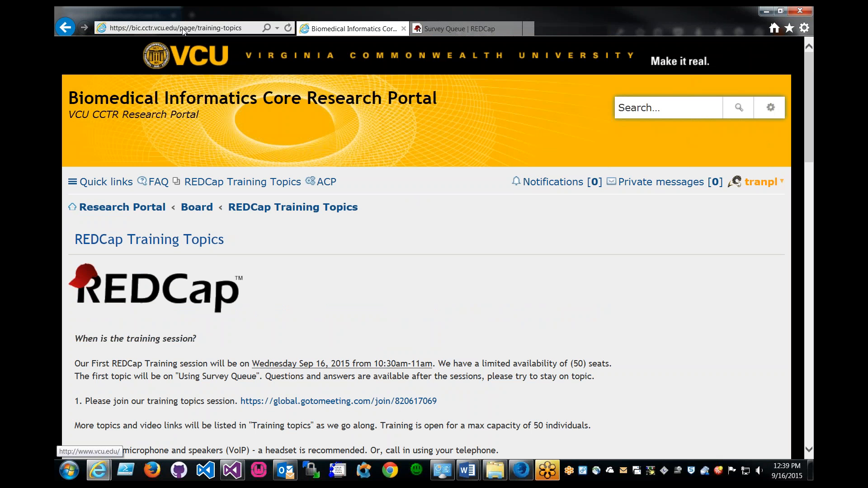
mouse_move(182, 32)
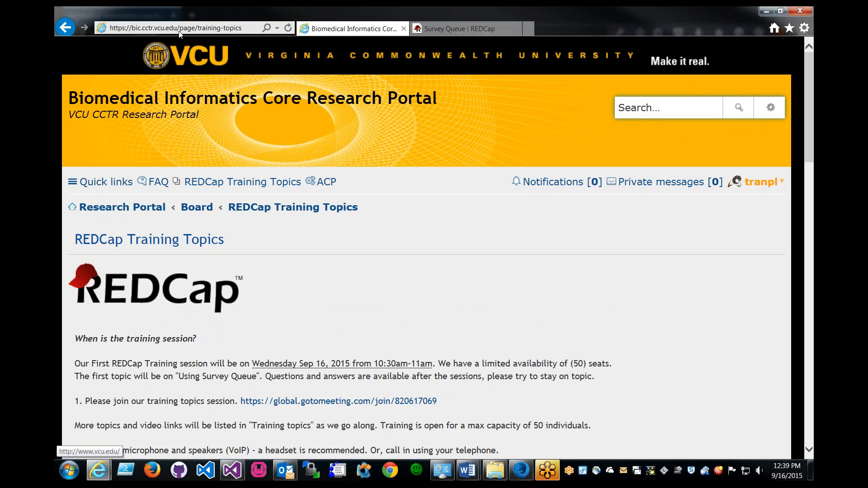
mouse_move(233, 31)
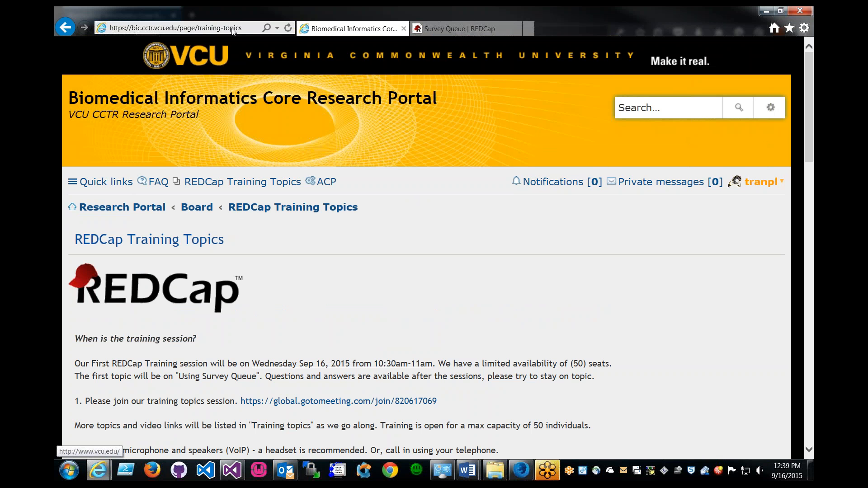
scroll(down, 3)
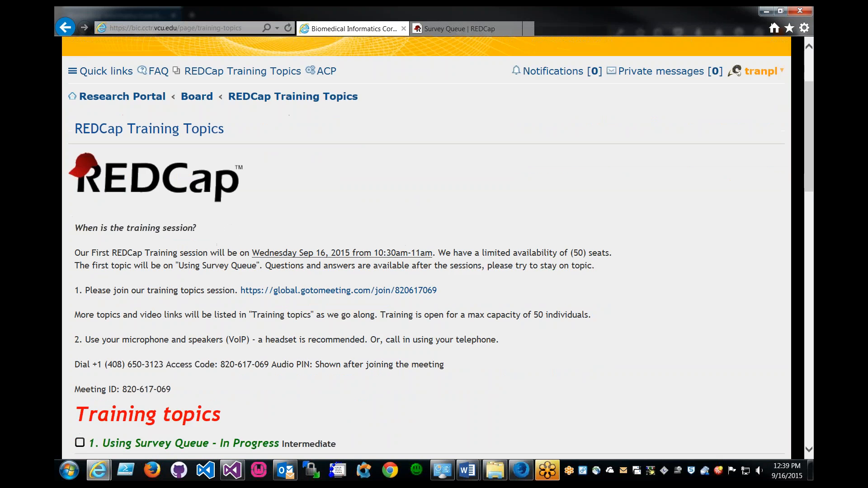
scroll(down, 3)
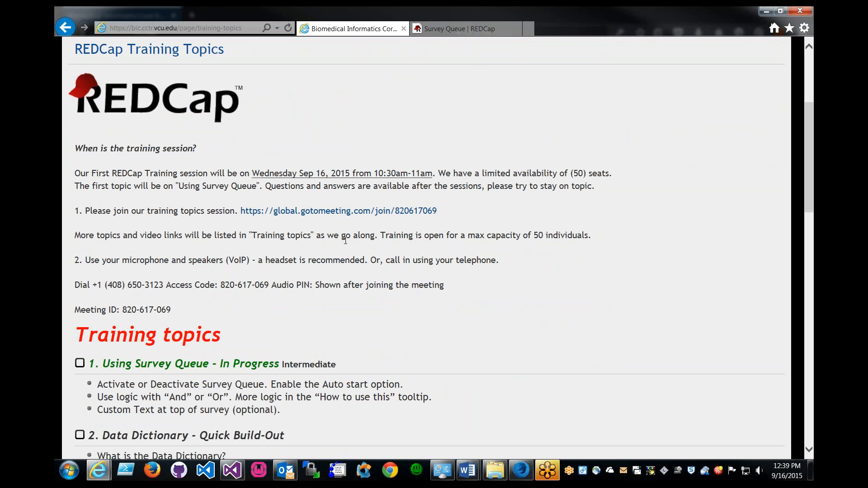
mouse_move(396, 216)
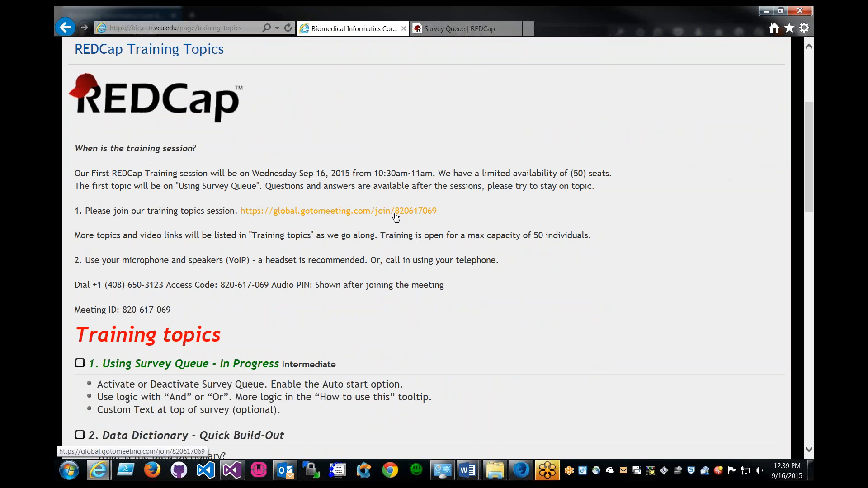
mouse_move(443, 216)
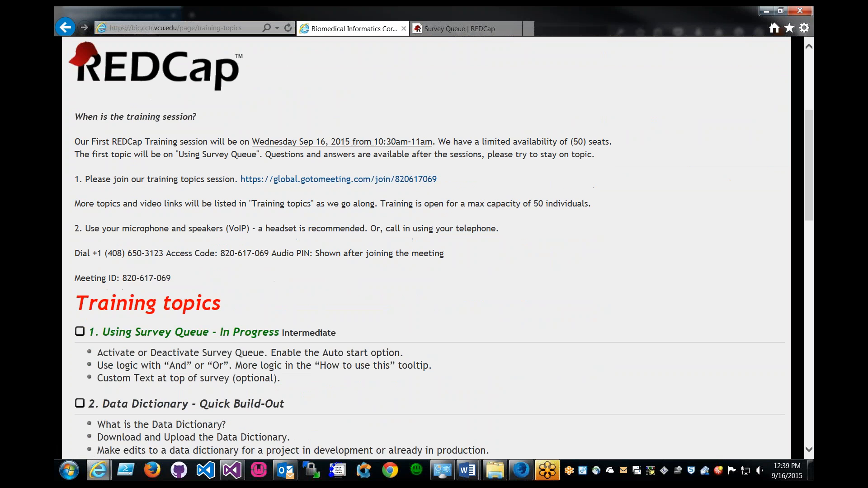
scroll(down, 3)
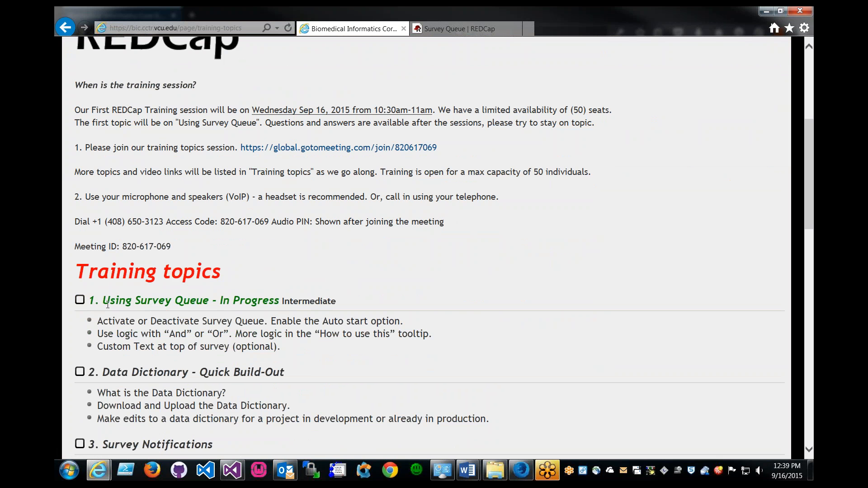
mouse_move(365, 296)
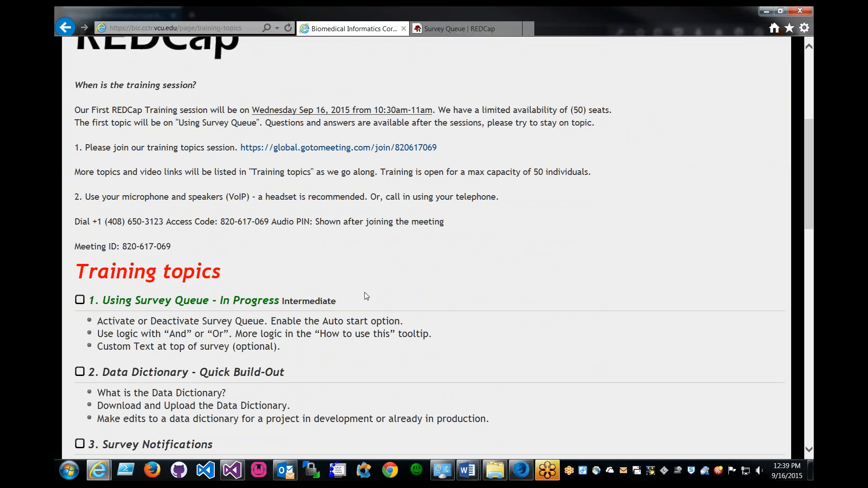
mouse_move(420, 259)
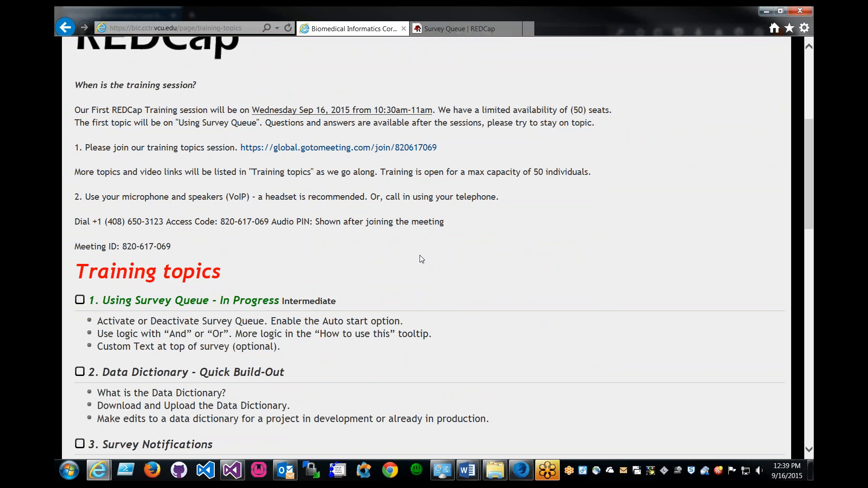
mouse_move(464, 28)
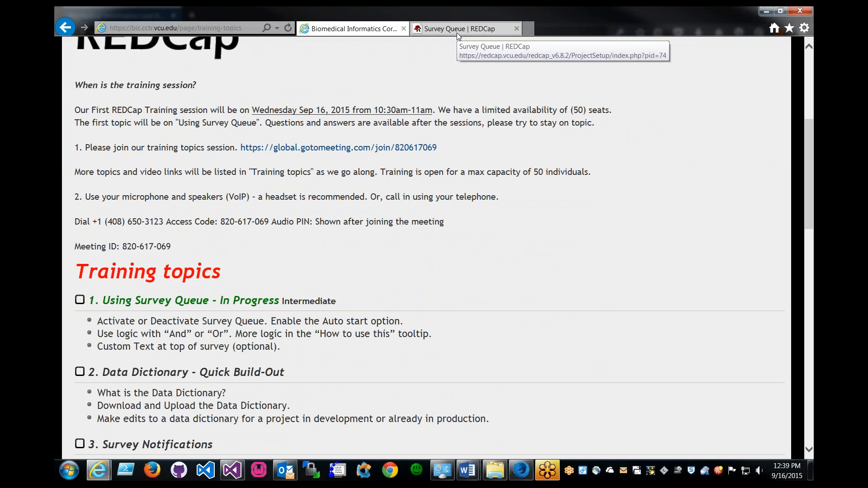
Switch to the Survey Queue project and go to its Online Designer from Project Setup.
click(464, 28)
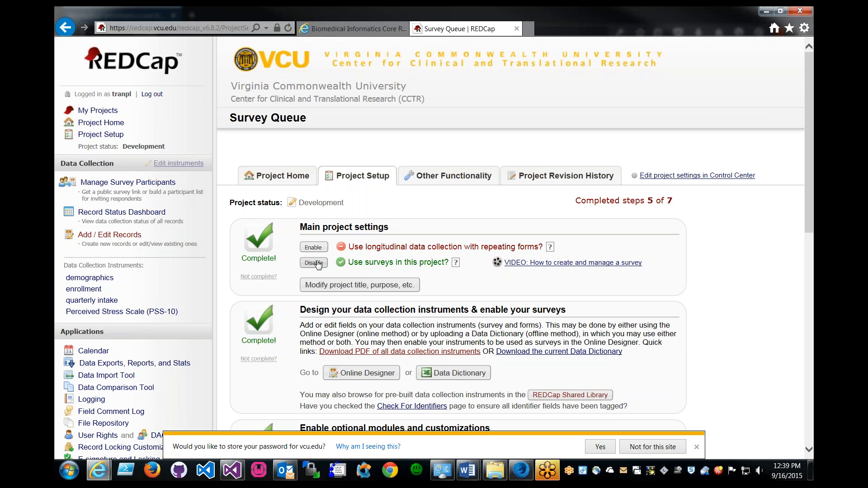
mouse_move(297, 229)
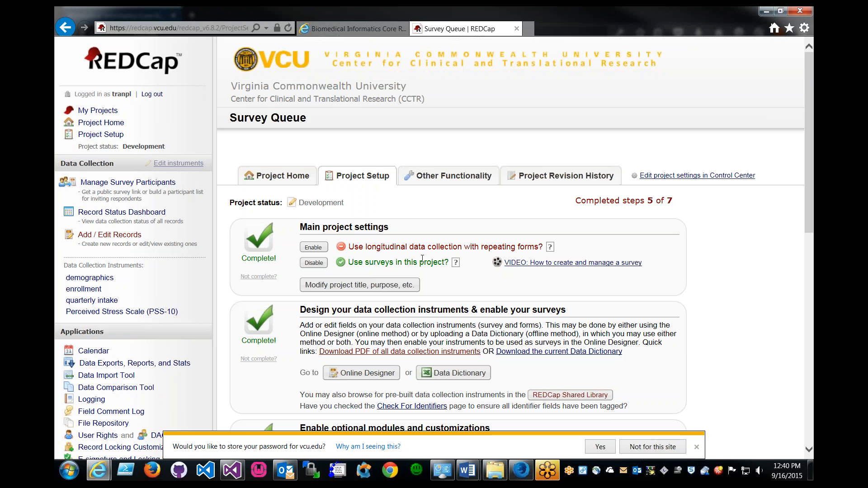
scroll(down, 3)
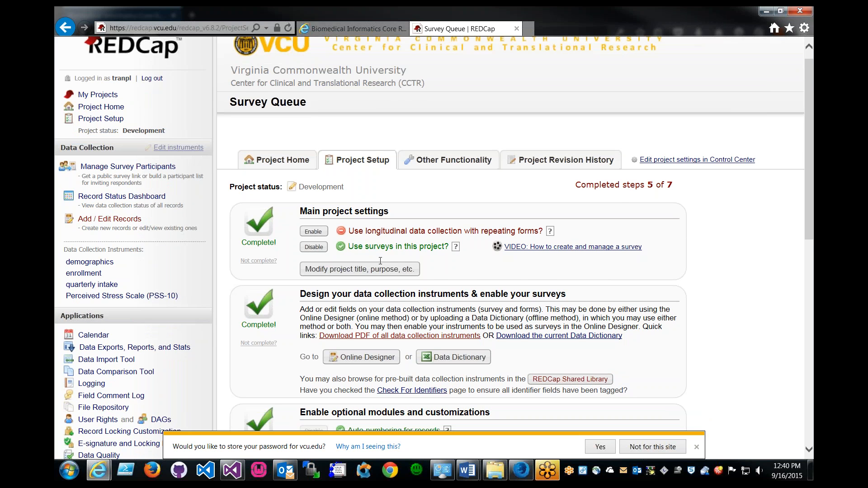
scroll(down, 3)
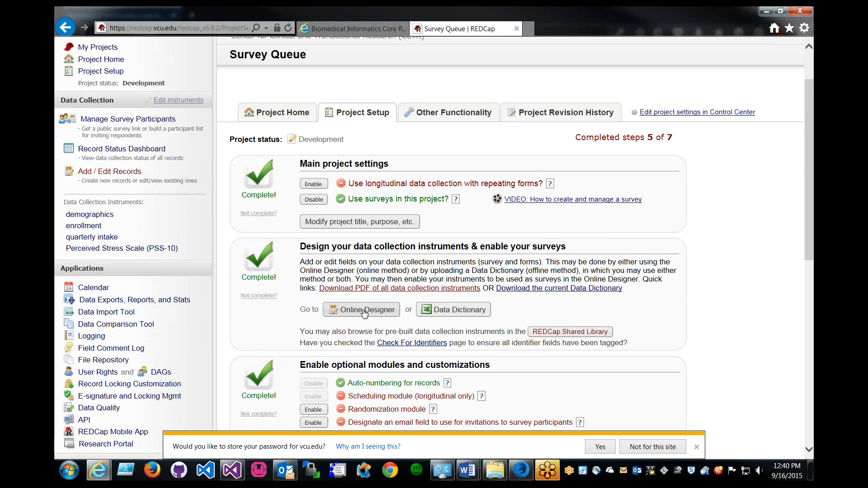
click(364, 310)
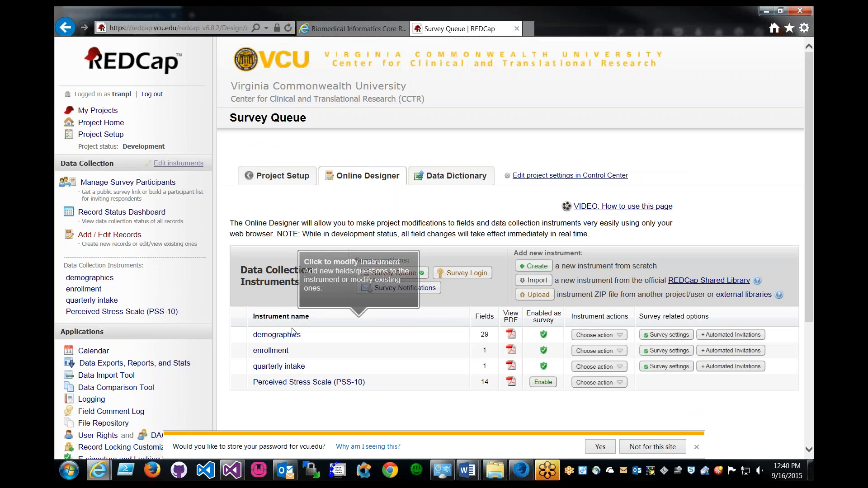
mouse_move(270, 350)
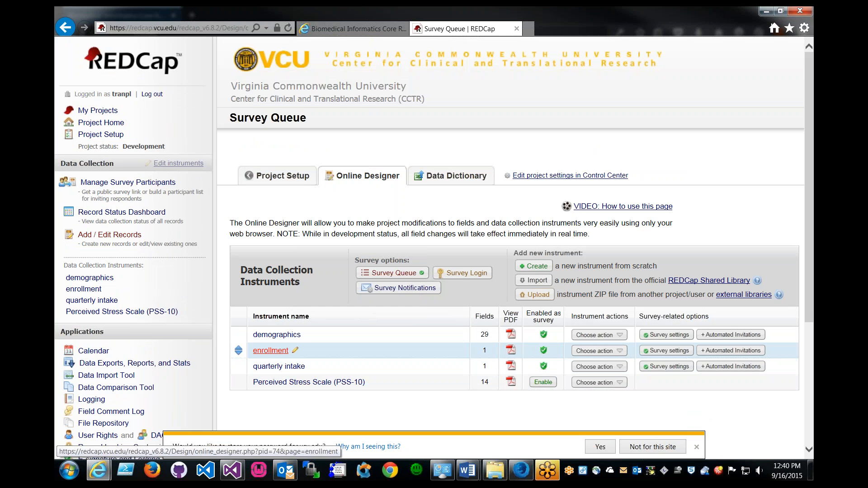
mouse_move(293, 385)
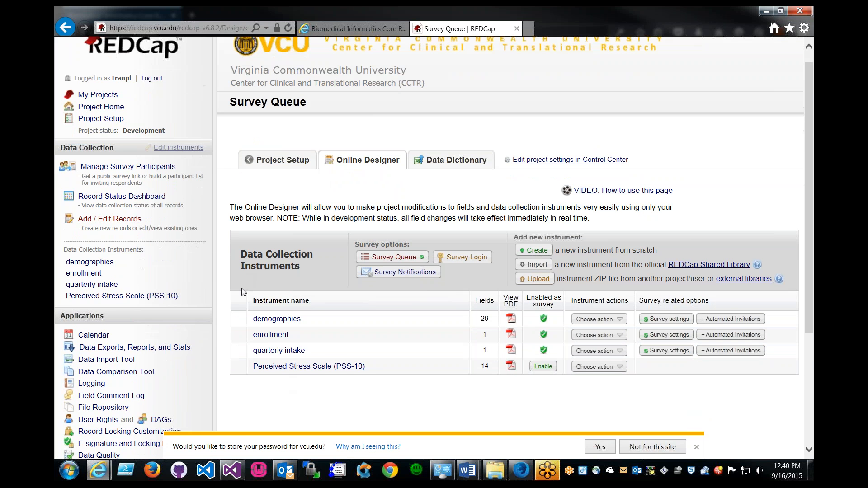
scroll(down, 3)
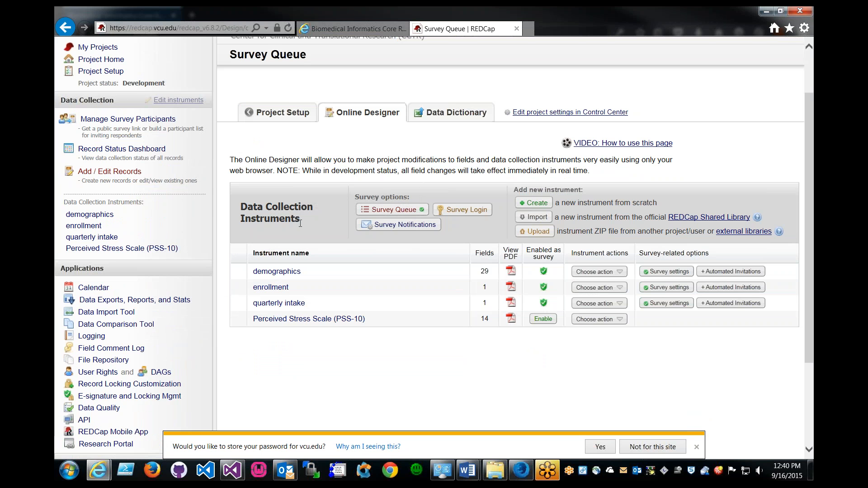
mouse_move(285, 235)
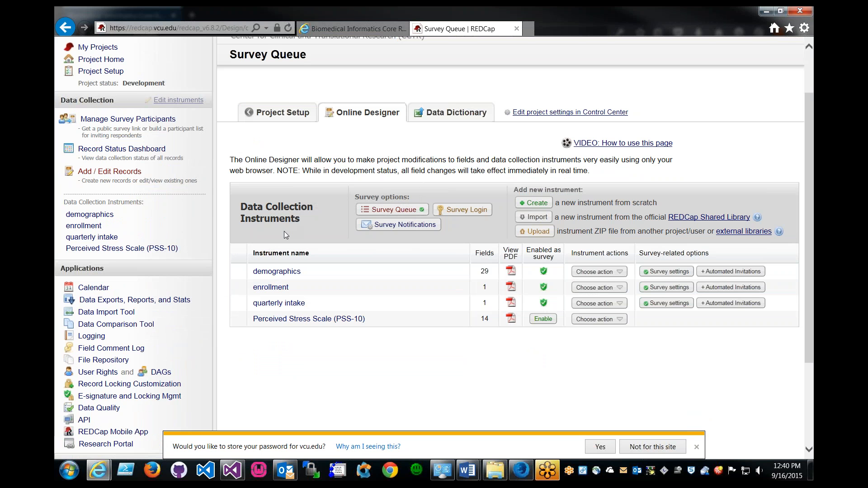
mouse_move(277, 271)
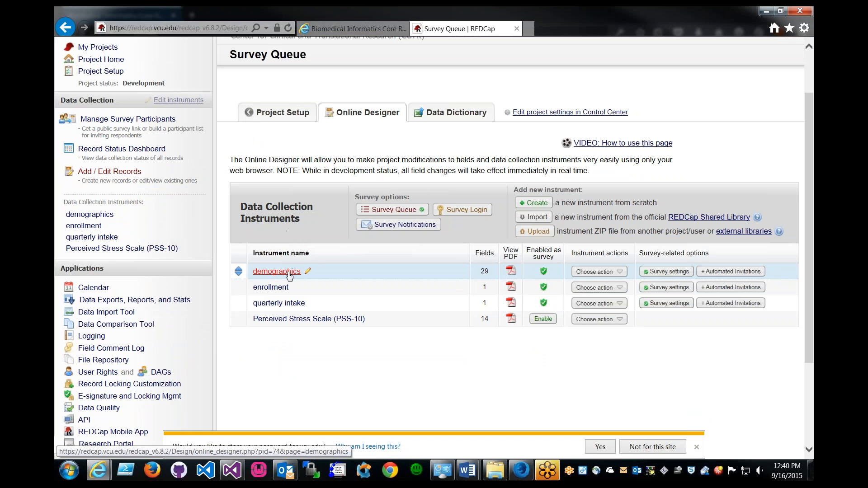
mouse_move(269, 286)
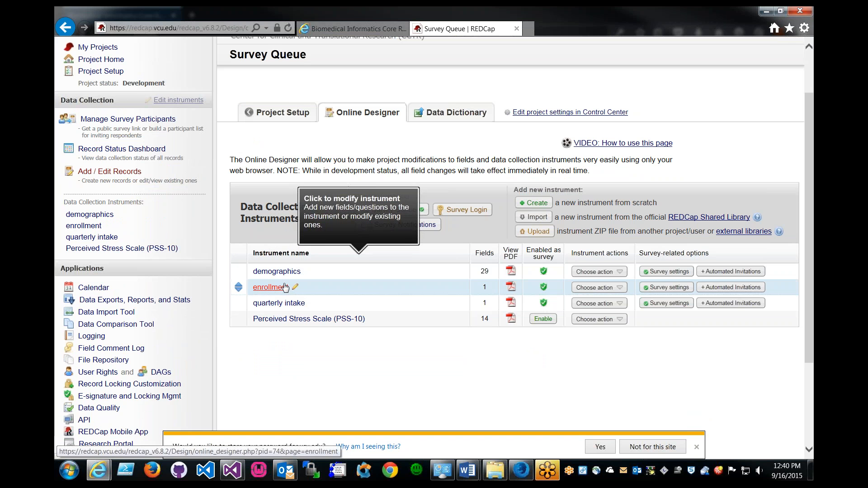
mouse_move(284, 305)
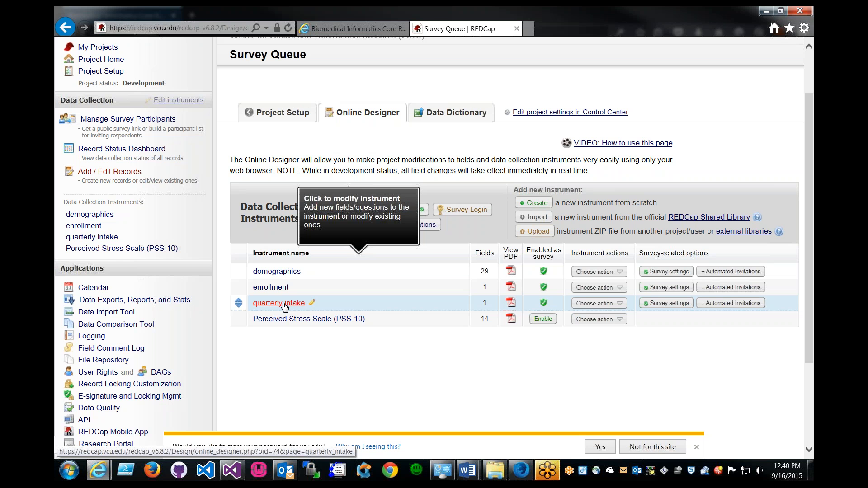
mouse_move(358, 276)
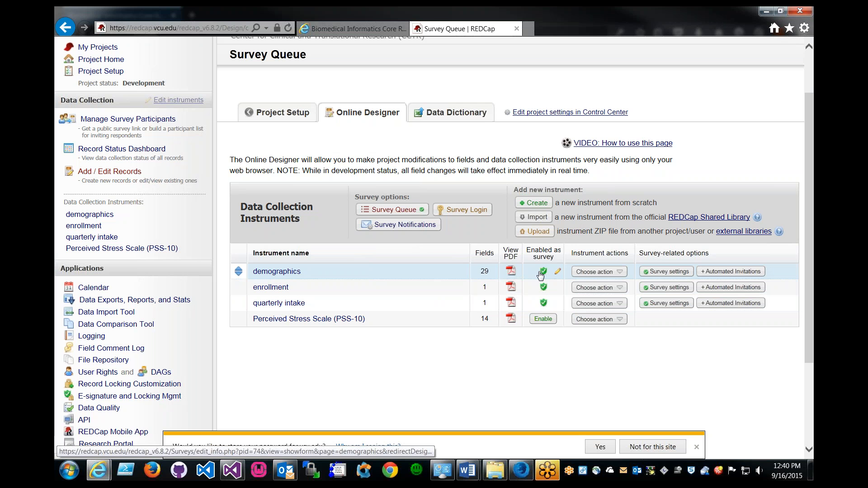
mouse_move(542, 303)
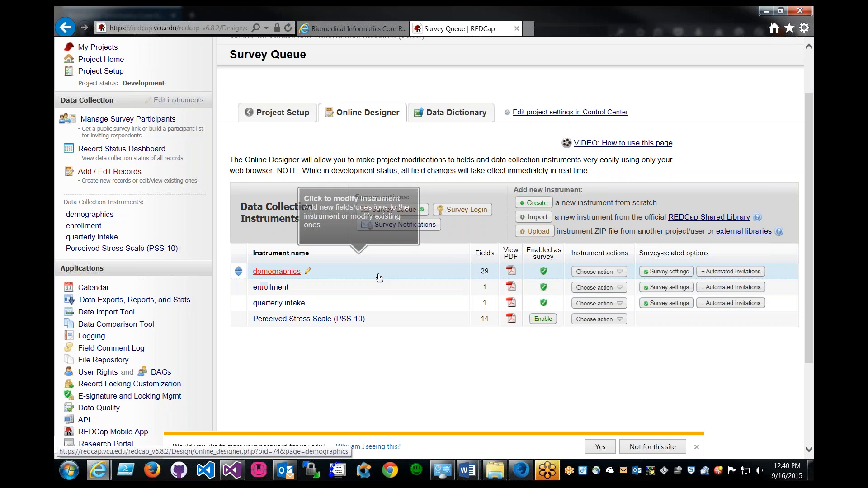
mouse_move(385, 283)
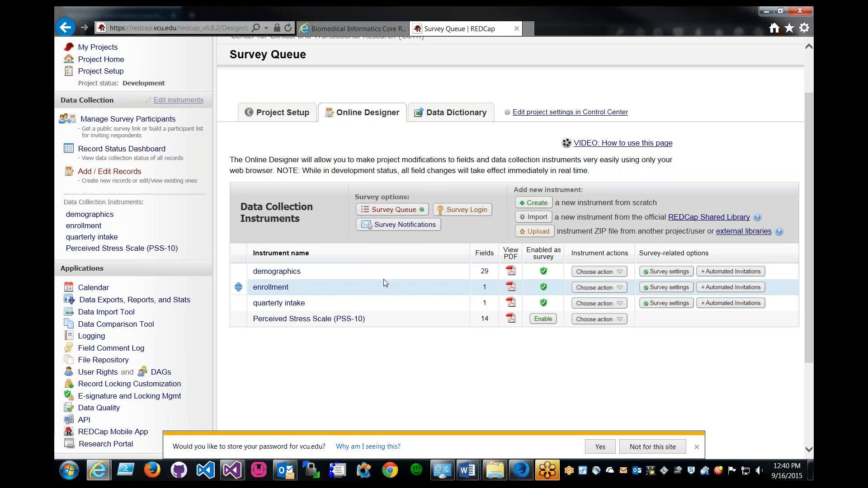
mouse_move(556, 268)
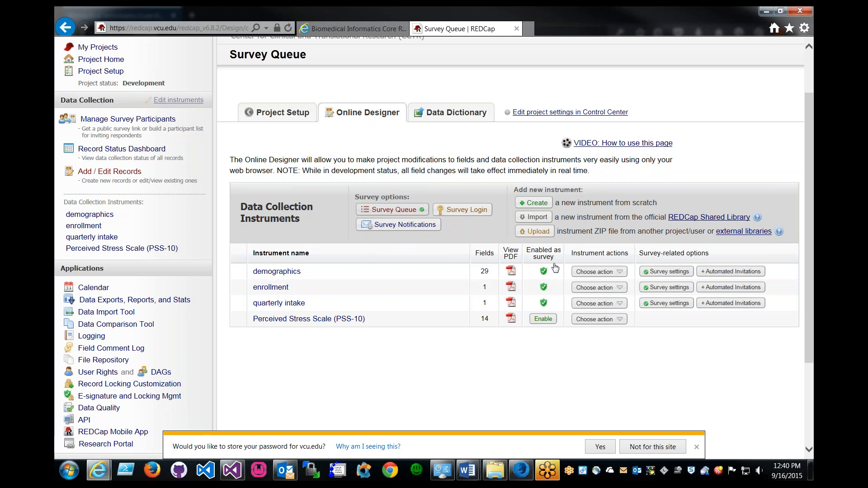
mouse_move(660, 292)
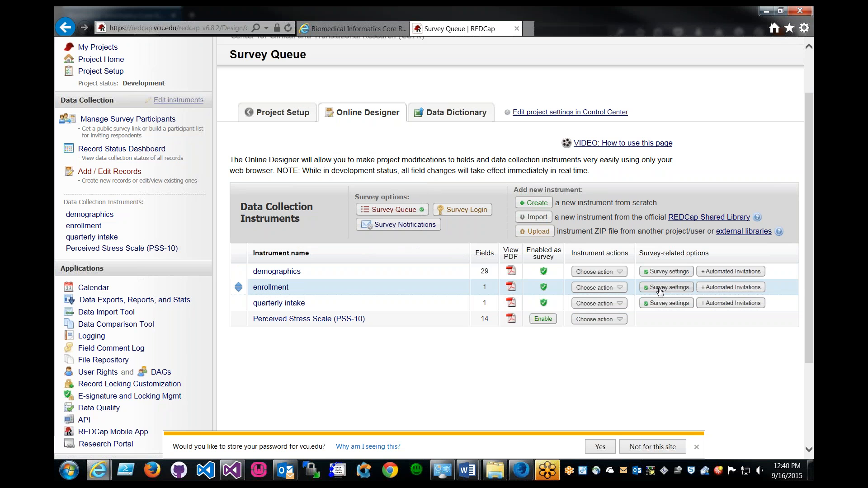
Delete the enrollment survey from its Survey Settings and confirm the removal.
click(666, 287)
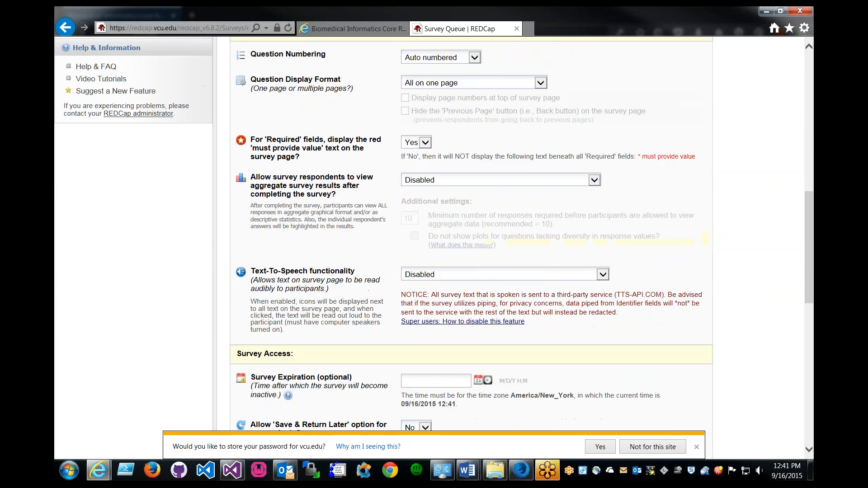
scroll(down, 3)
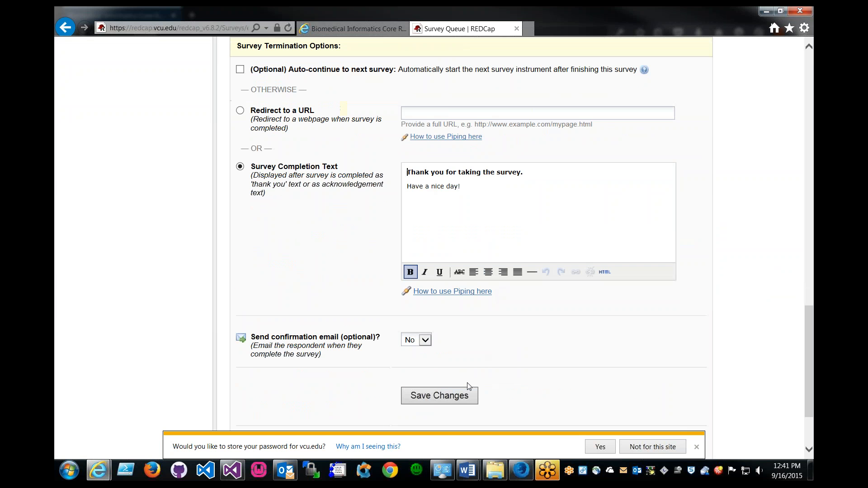
click(428, 363)
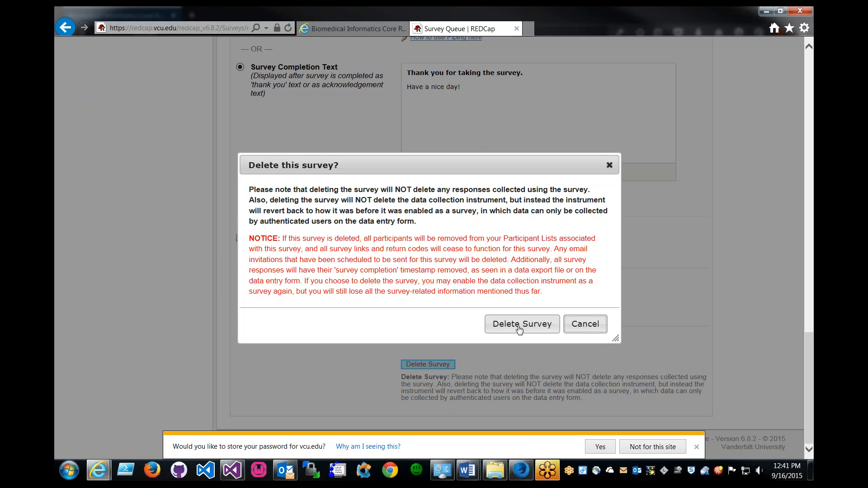
click(521, 324)
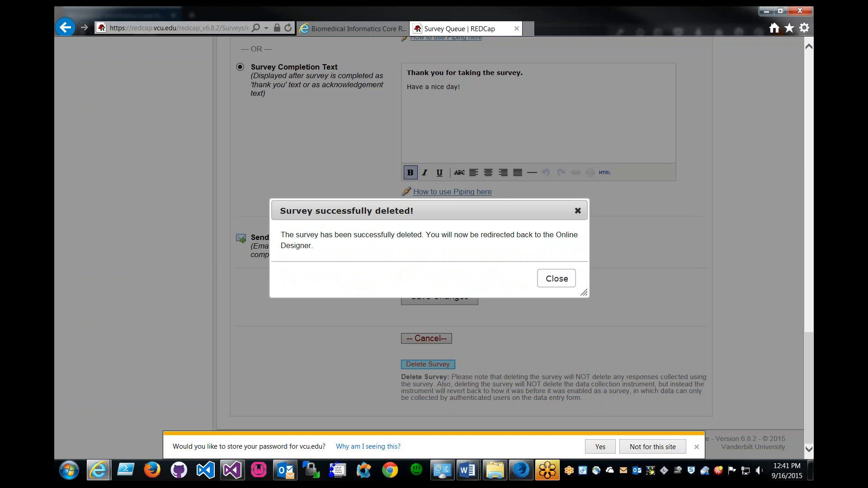
click(555, 277)
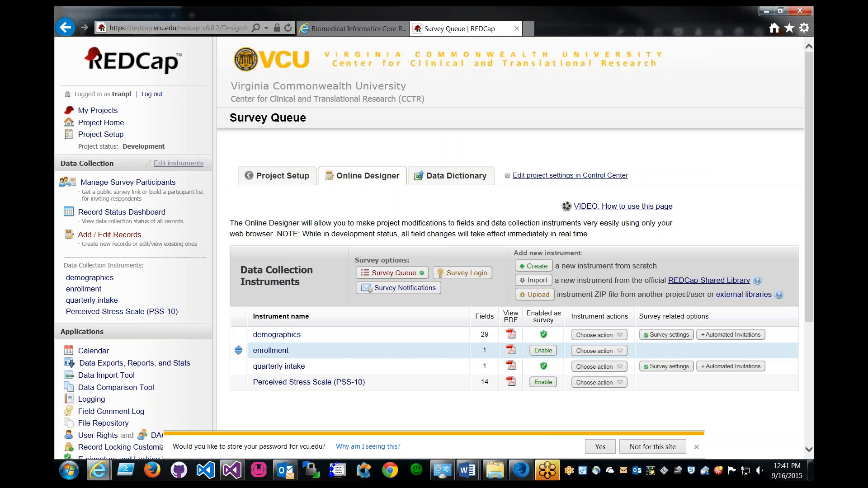
Delete the demographics and quarterly intake surveys the same way.
click(665, 335)
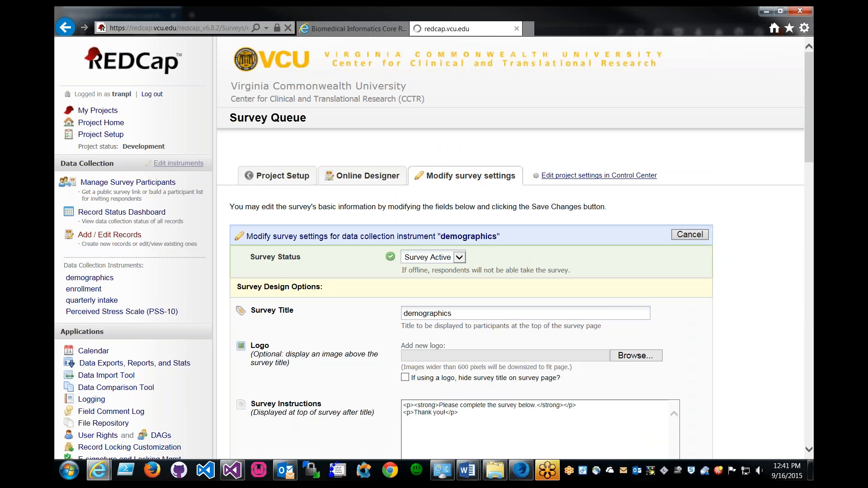
scroll(down, 3)
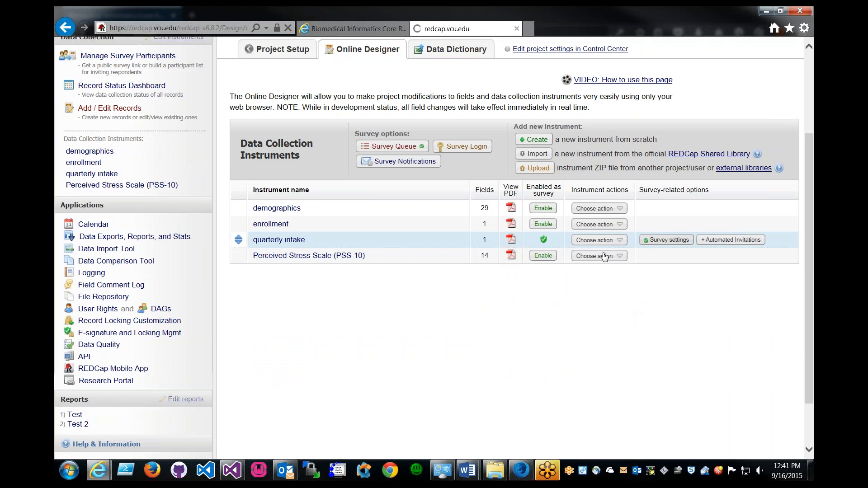
click(665, 239)
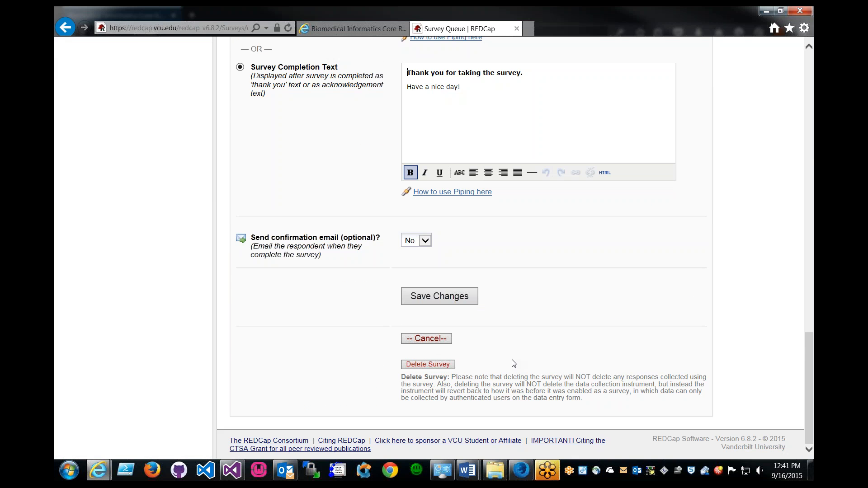
click(428, 365)
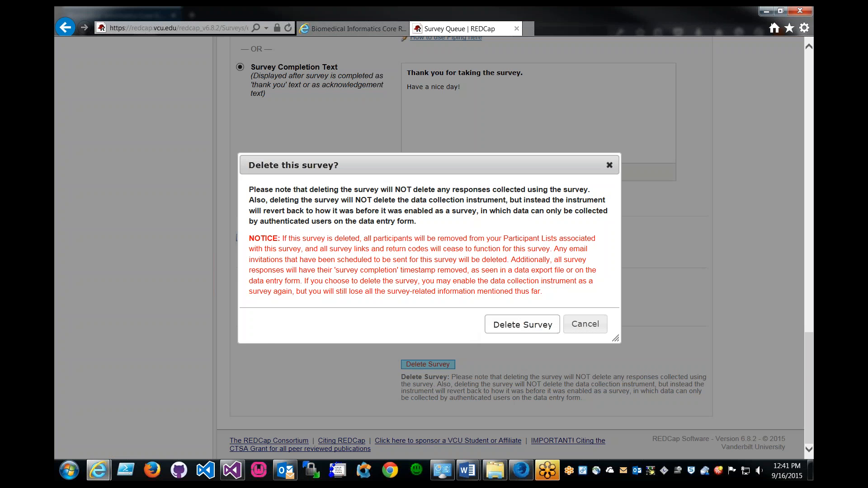
click(521, 324)
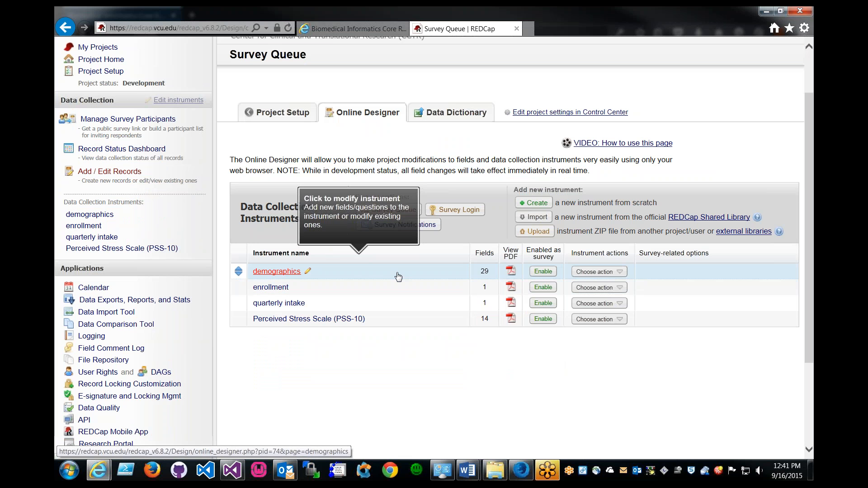
mouse_move(495, 265)
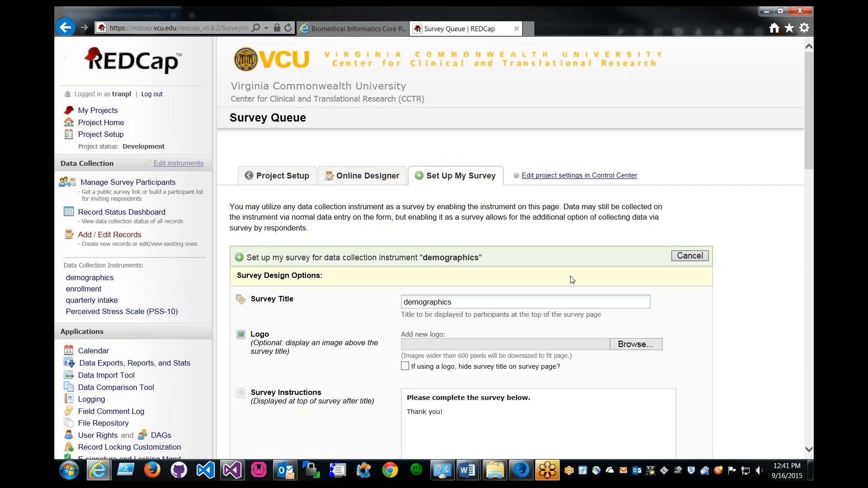
Save demographics as a survey and bring up the Survey Queue setup, which reports no follow-up surveys.
scroll(down, 3)
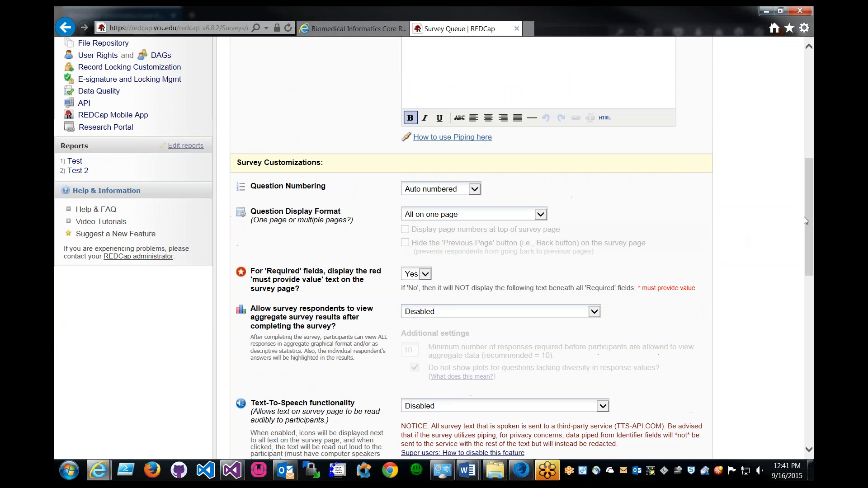
click(439, 354)
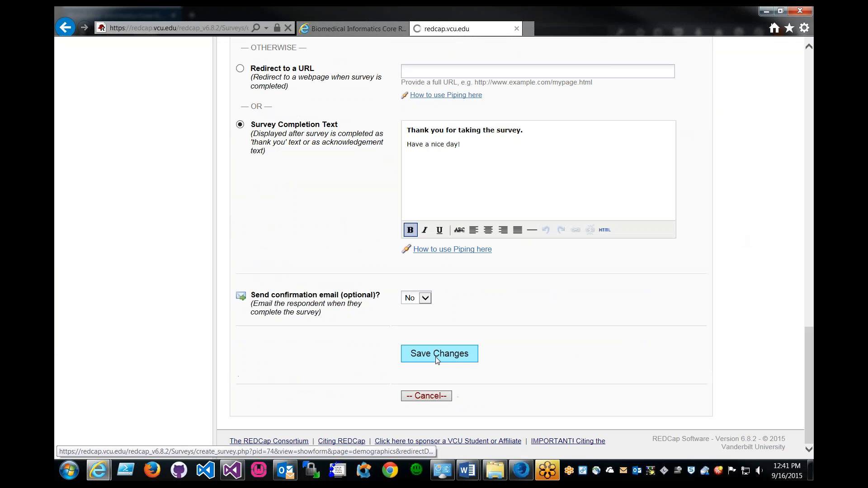
click(439, 353)
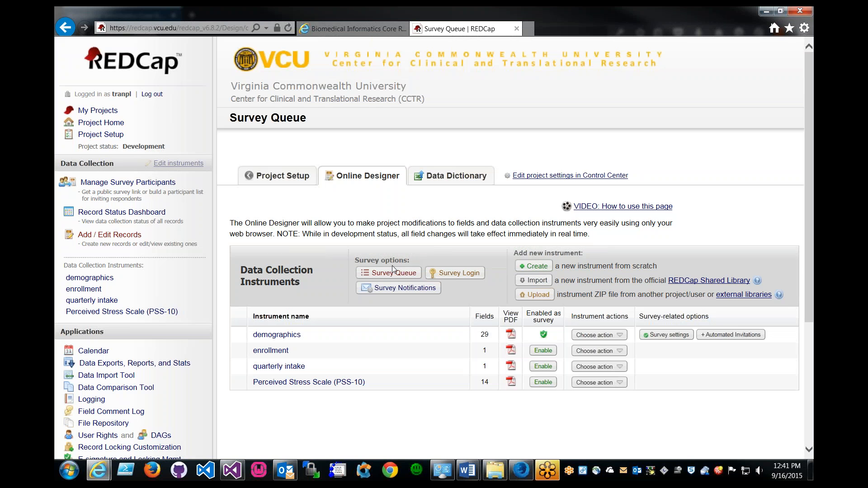
click(394, 272)
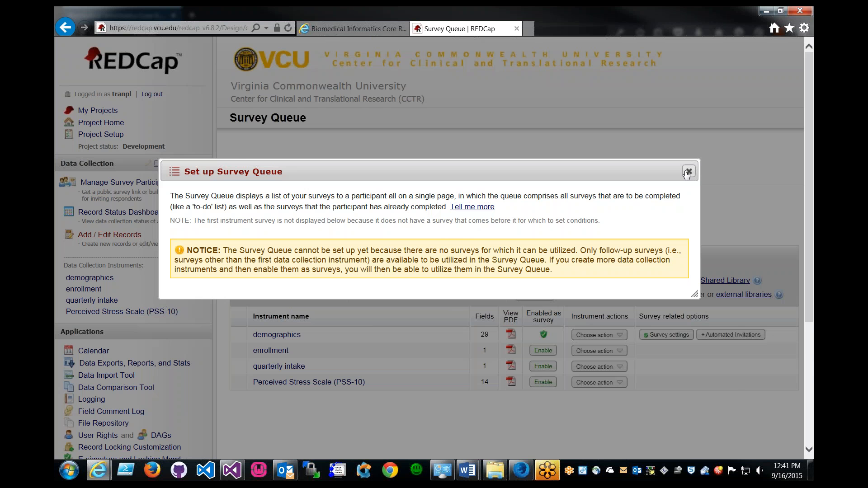
Dismiss the warning and save enrollment as a second survey alongside demographics.
click(688, 171)
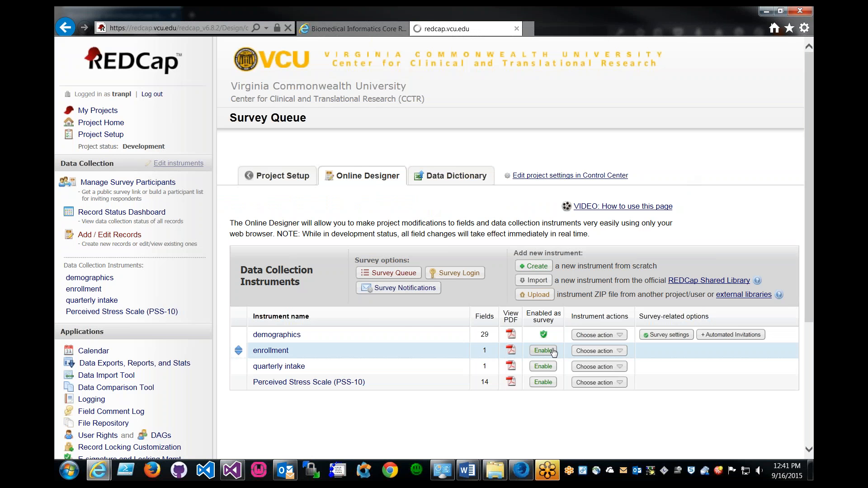
click(543, 351)
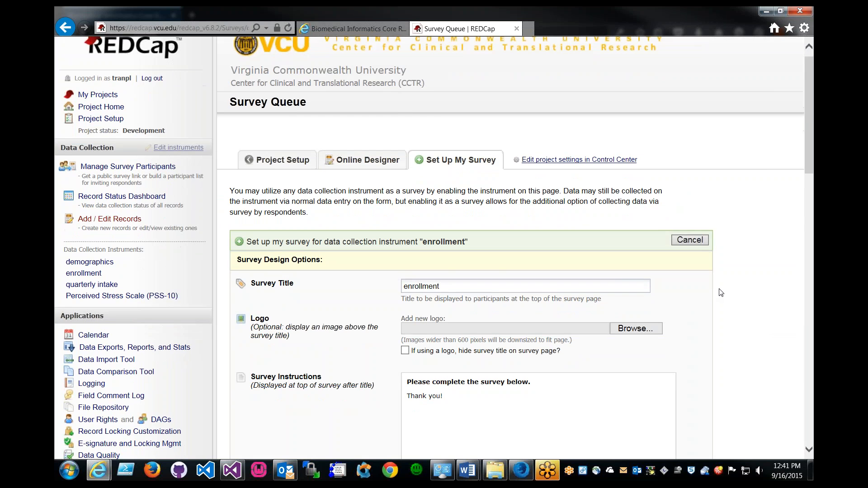
scroll(down, 3)
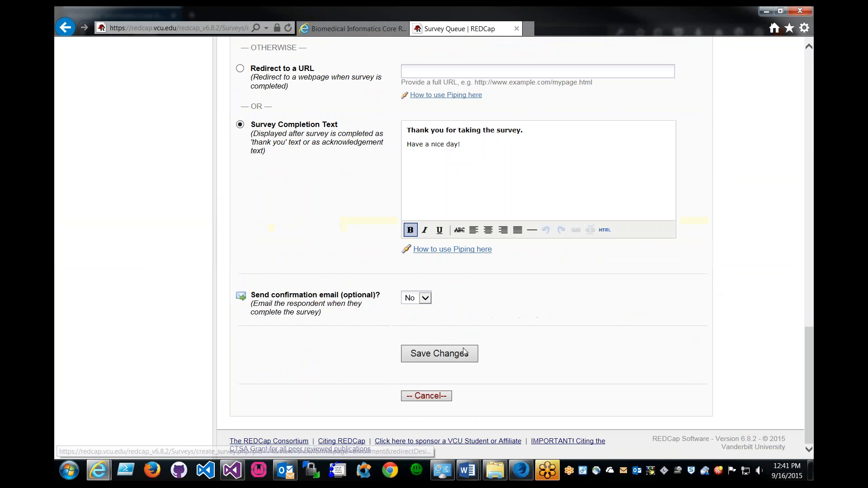
click(438, 354)
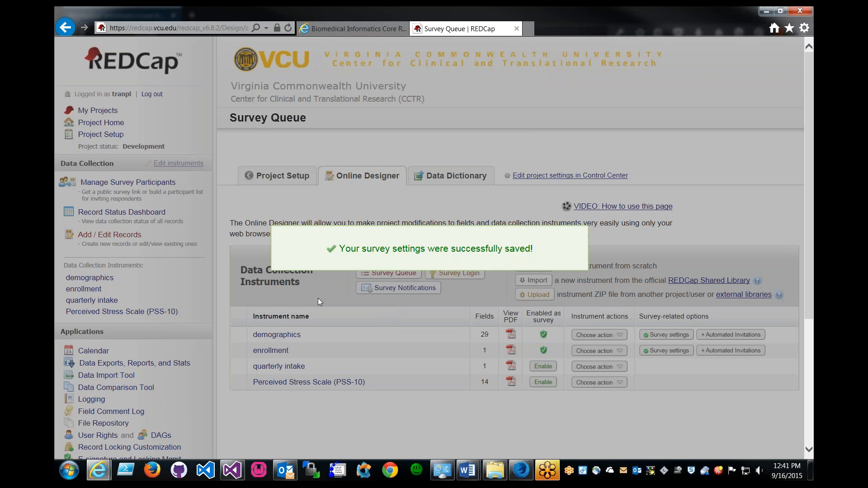
mouse_move(270, 351)
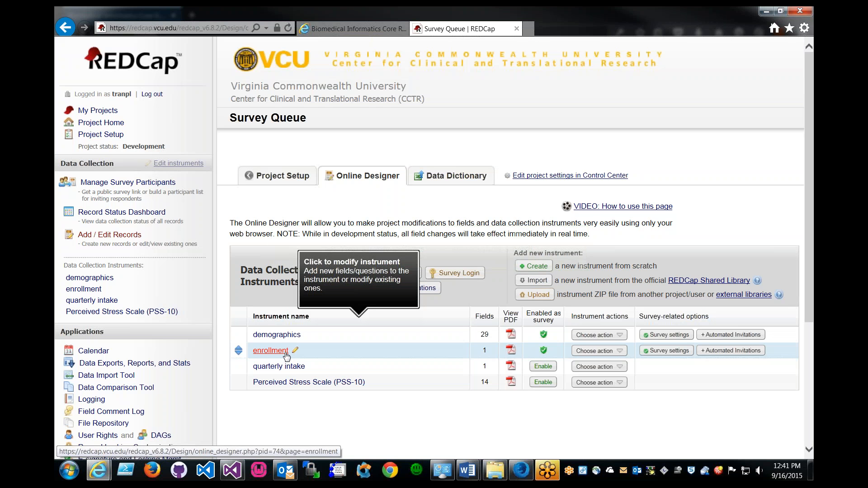
mouse_move(307, 350)
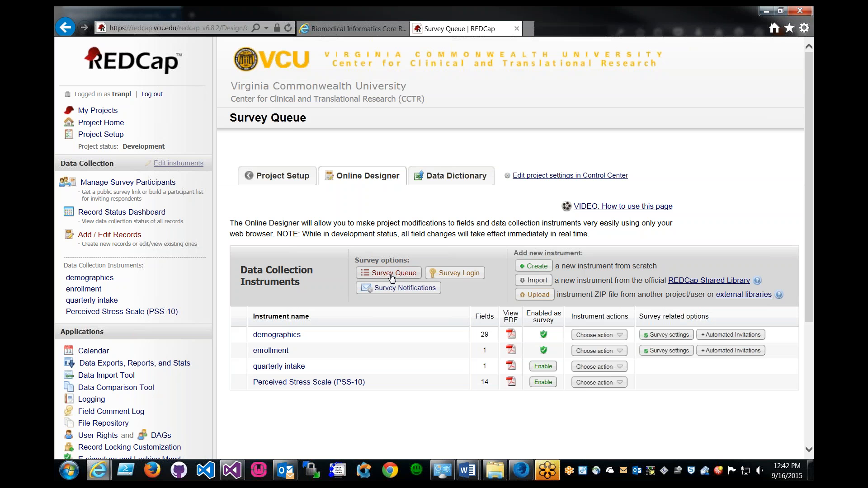
Enter 'Please complete my surveys.' as the custom text at the top of the survey queue.
click(393, 273)
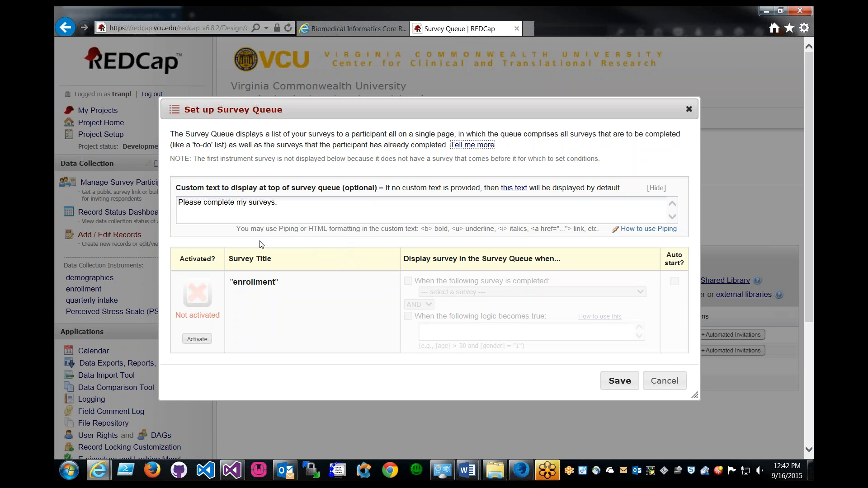
mouse_move(314, 267)
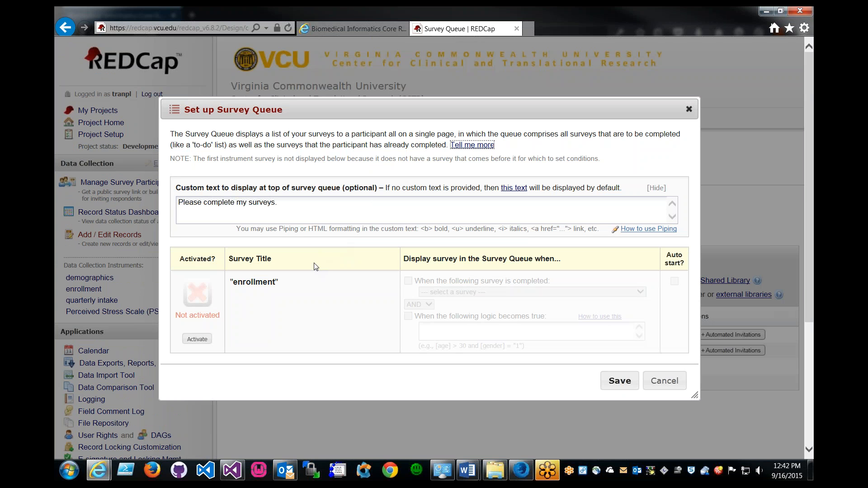
mouse_move(315, 255)
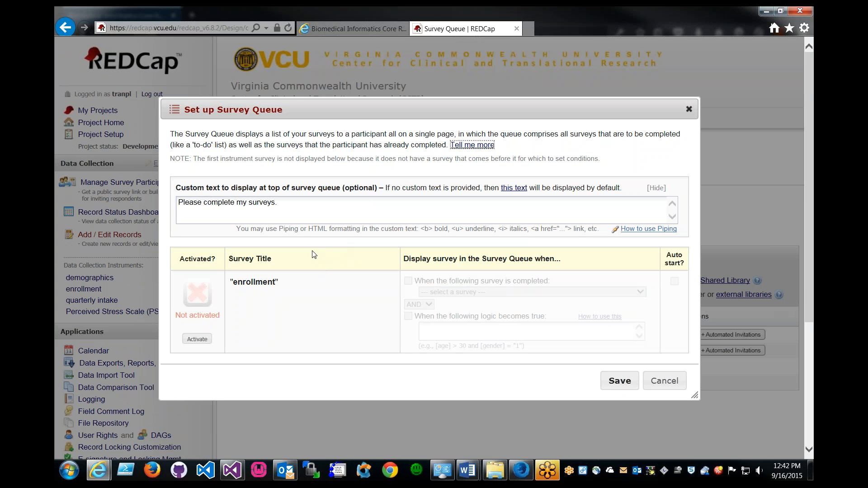
mouse_move(312, 254)
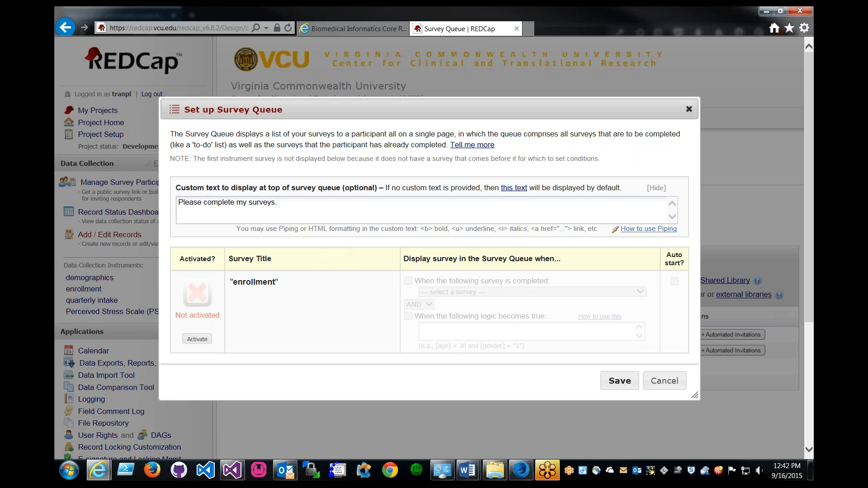
click(277, 201)
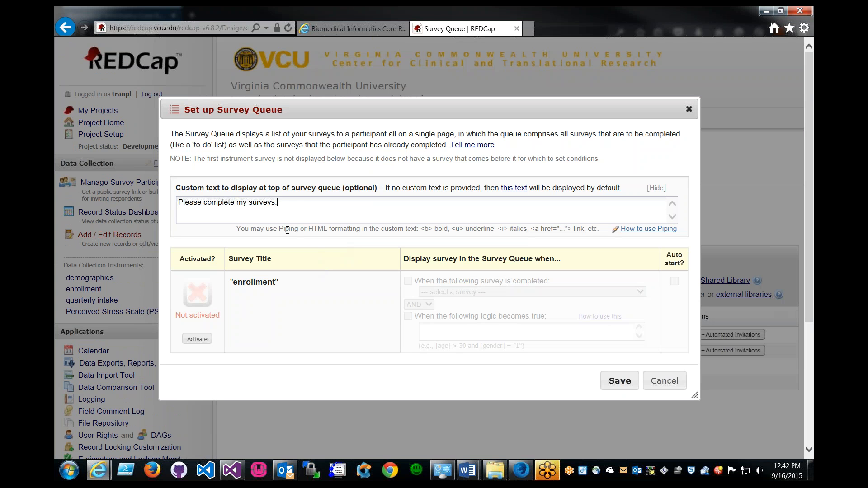
mouse_move(216, 337)
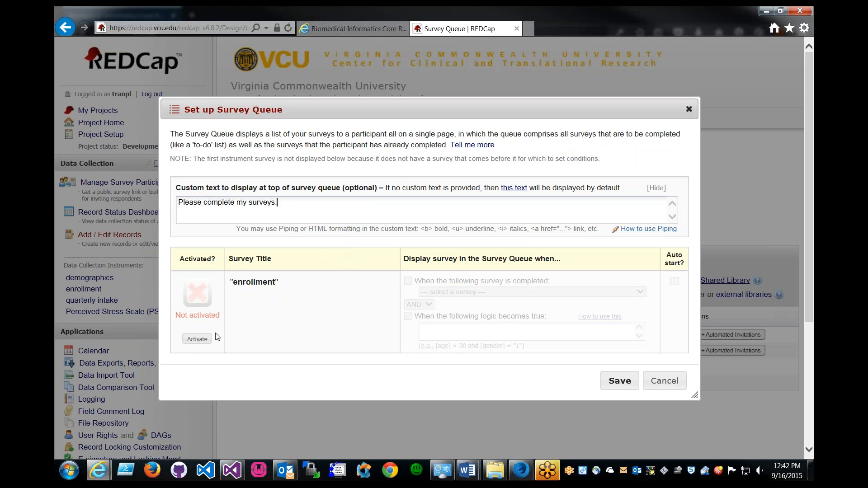
mouse_move(197, 339)
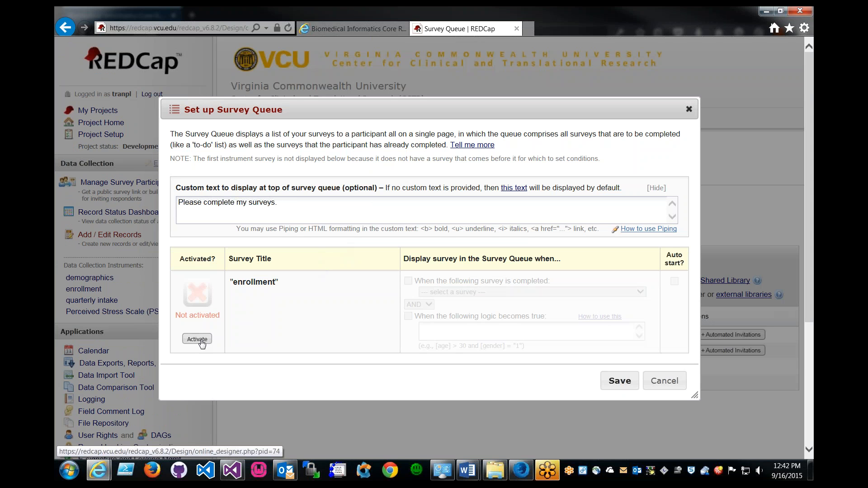
mouse_move(277, 292)
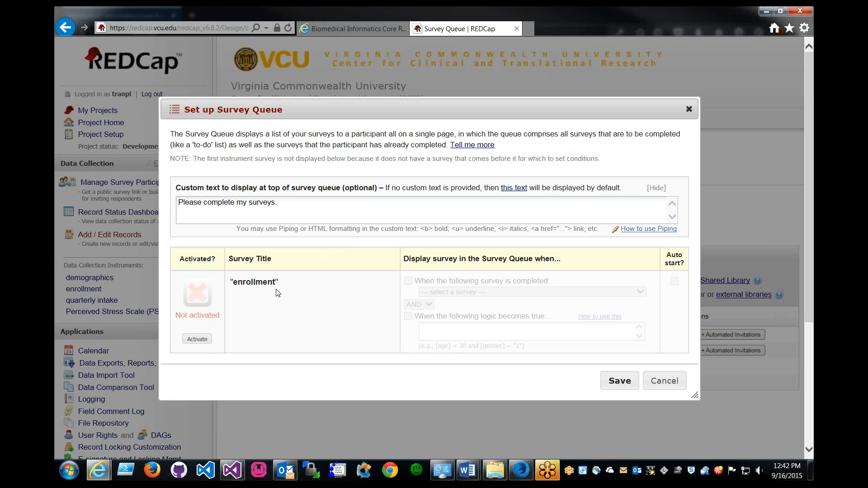
mouse_move(277, 293)
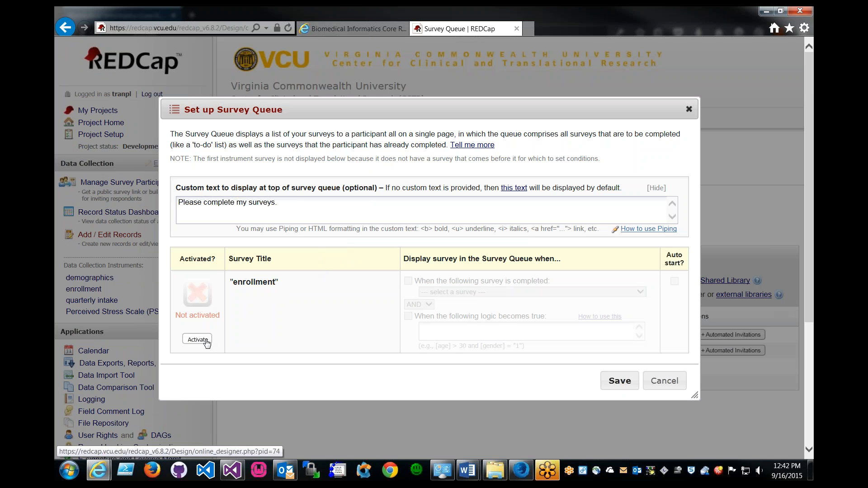
Activate enrollment to appear when the demographics survey is completed, and save the queue.
click(197, 340)
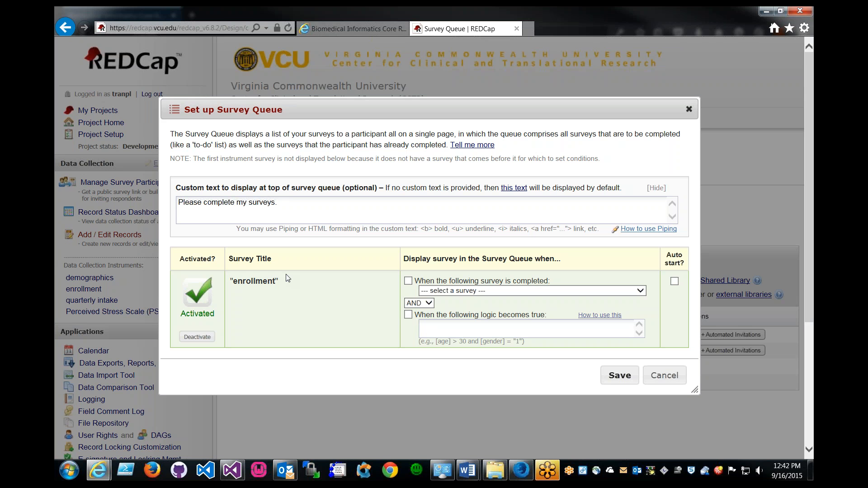
mouse_move(316, 268)
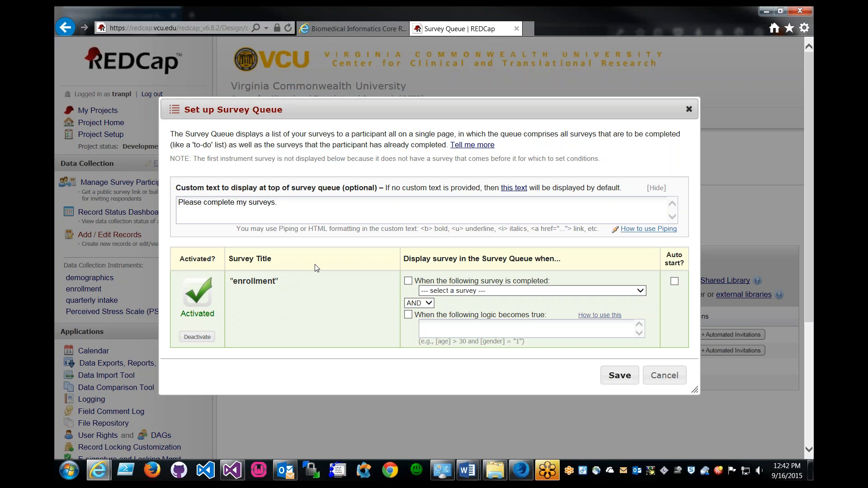
mouse_move(366, 304)
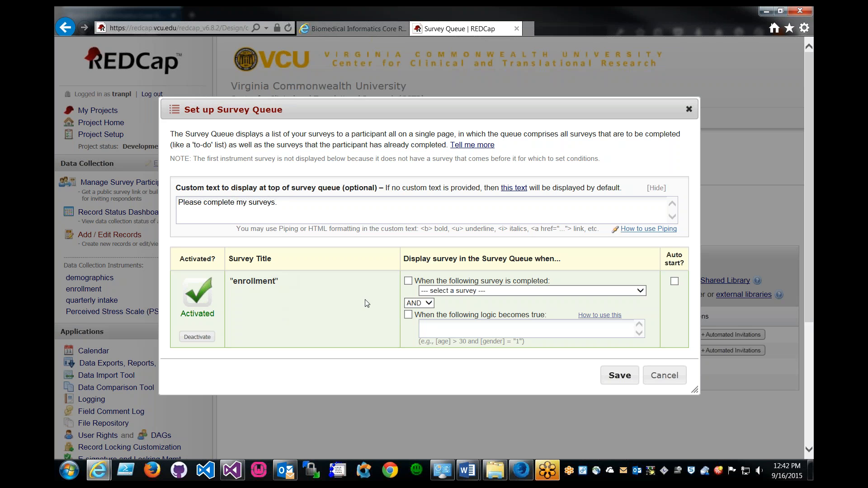
mouse_move(530, 279)
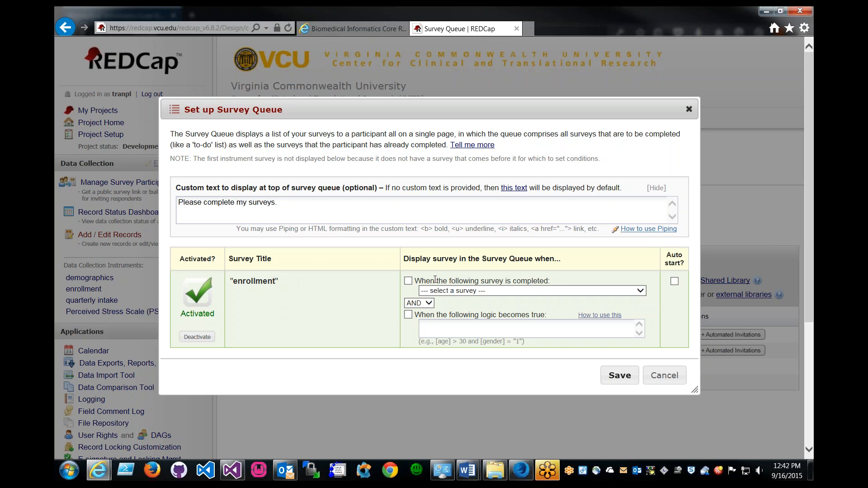
mouse_move(409, 286)
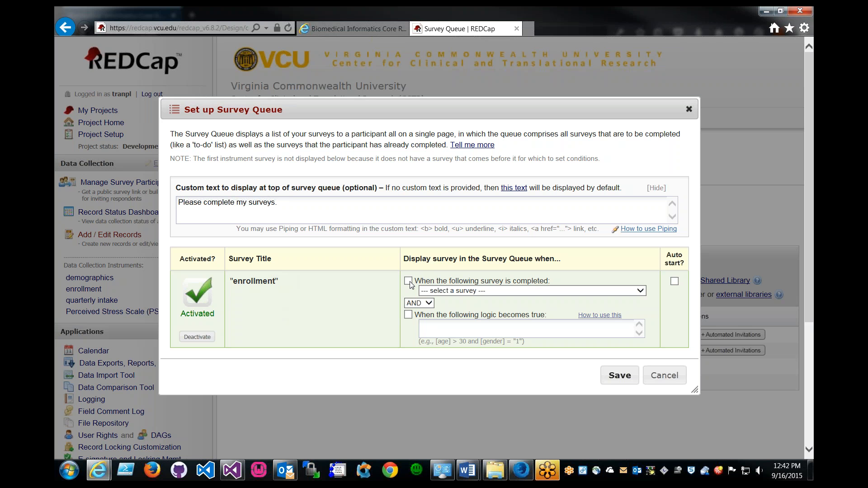
mouse_move(434, 279)
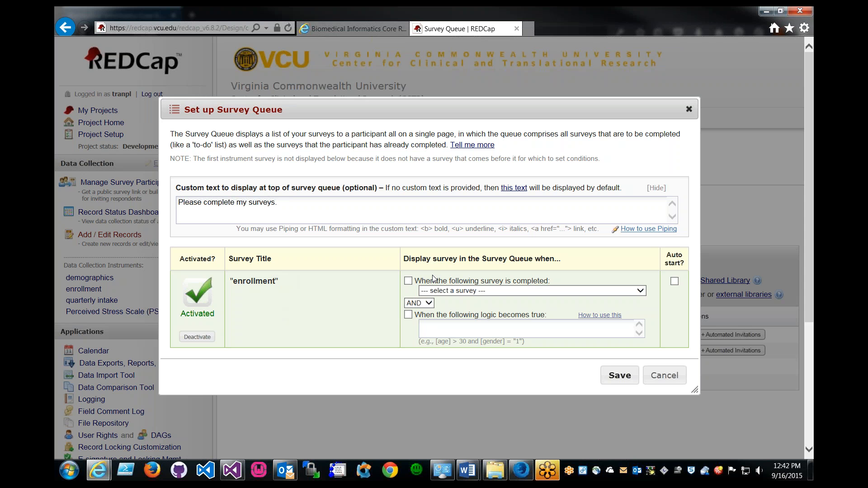
mouse_move(308, 294)
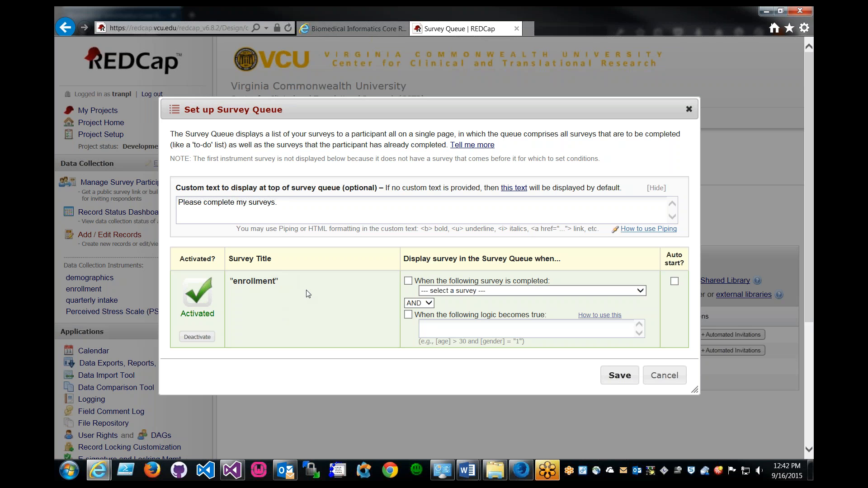
mouse_move(391, 287)
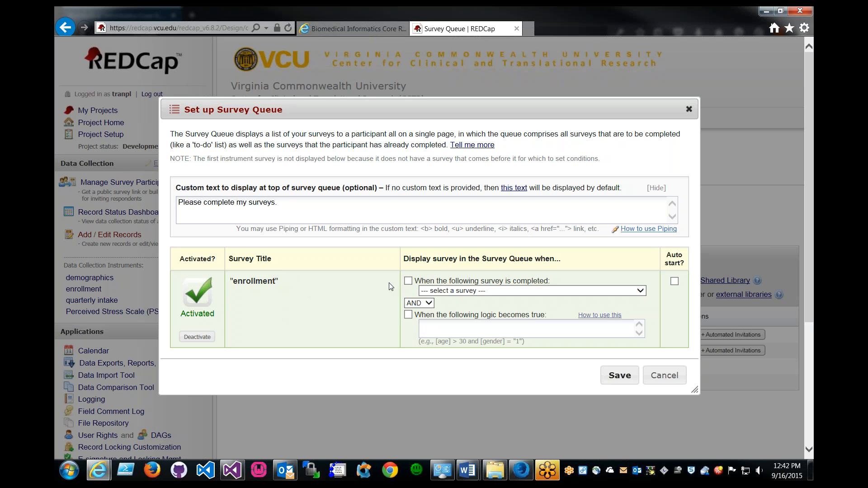
click(407, 281)
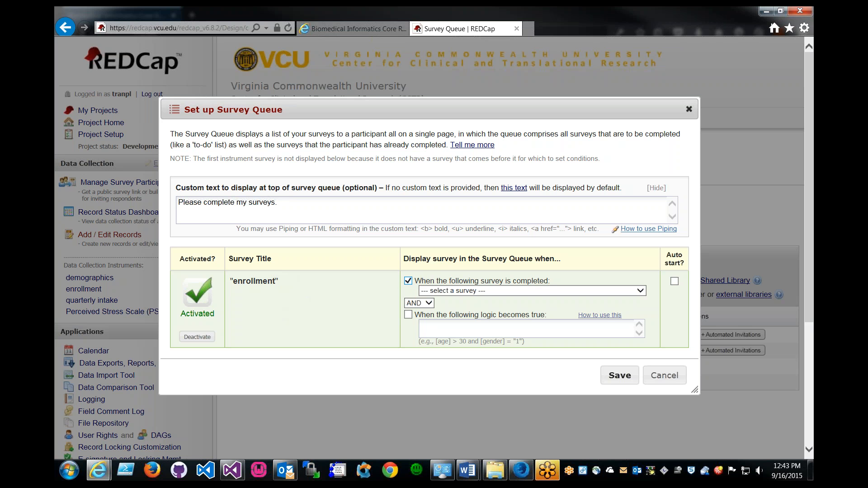
mouse_move(444, 294)
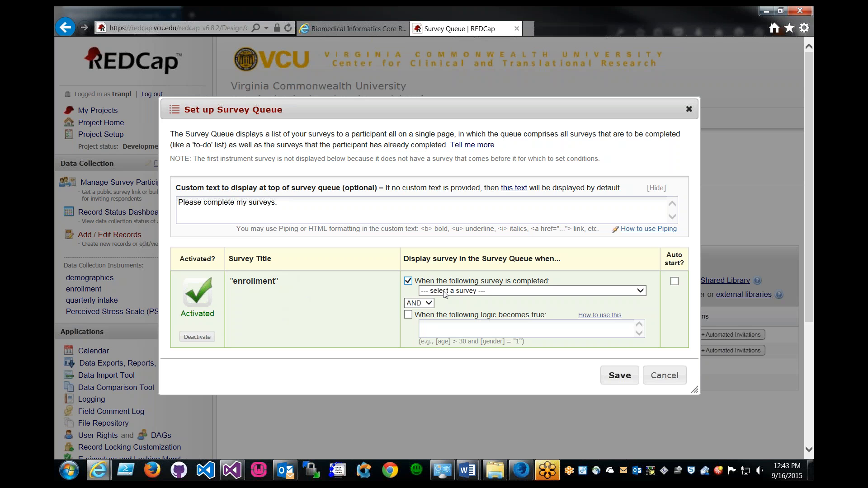
click(529, 290)
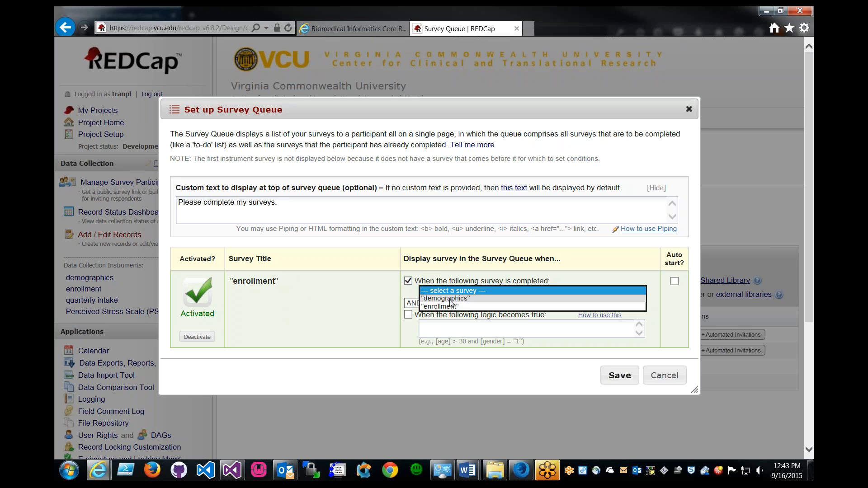
click(445, 298)
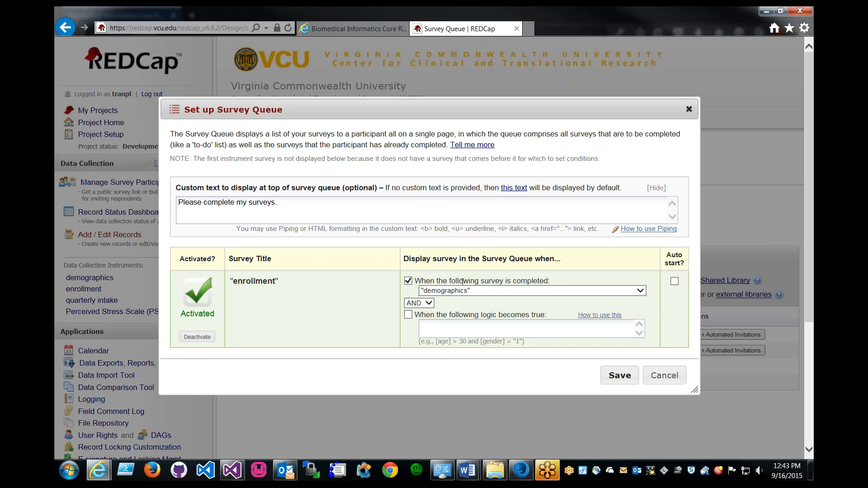
mouse_move(438, 293)
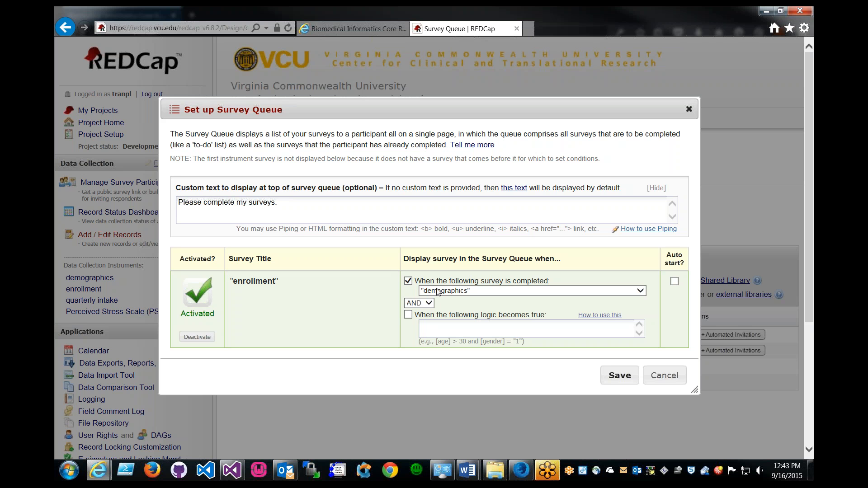
mouse_move(264, 285)
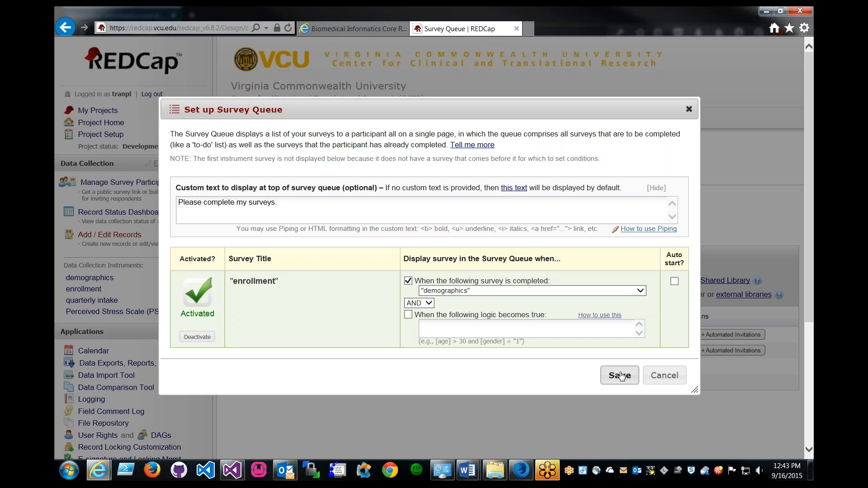
click(619, 376)
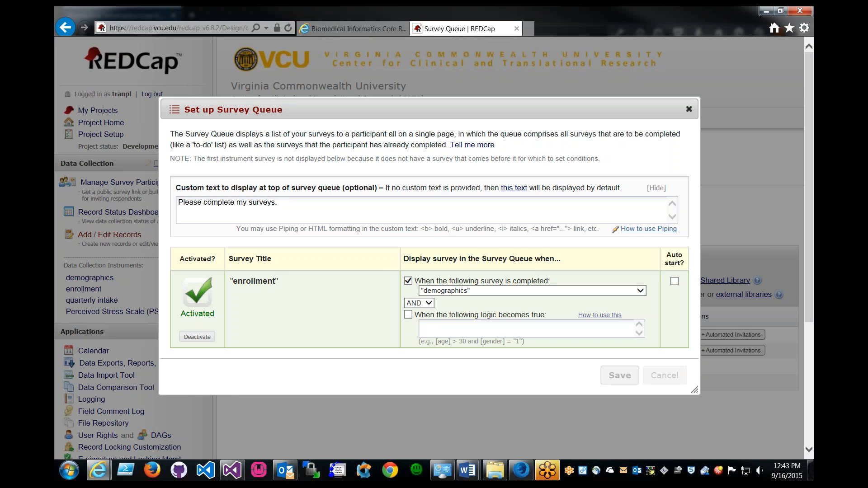
click(619, 374)
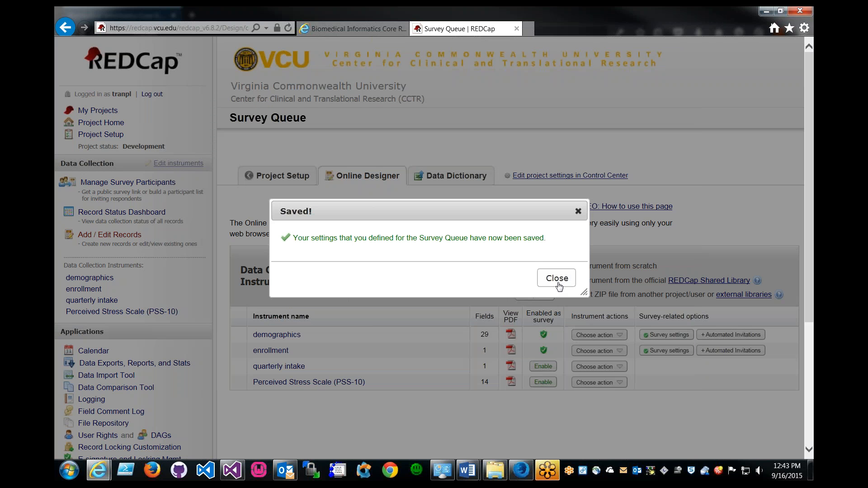
Launch the public demographics survey from Manage Survey Participants.
click(556, 278)
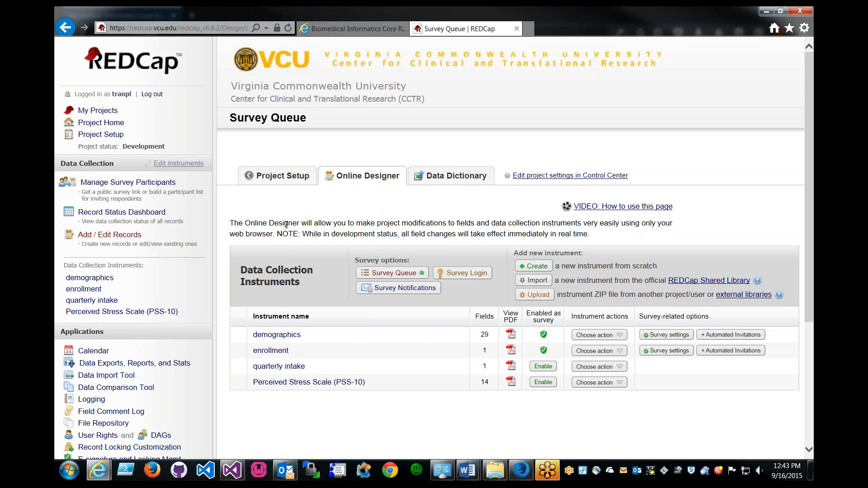
mouse_move(128, 182)
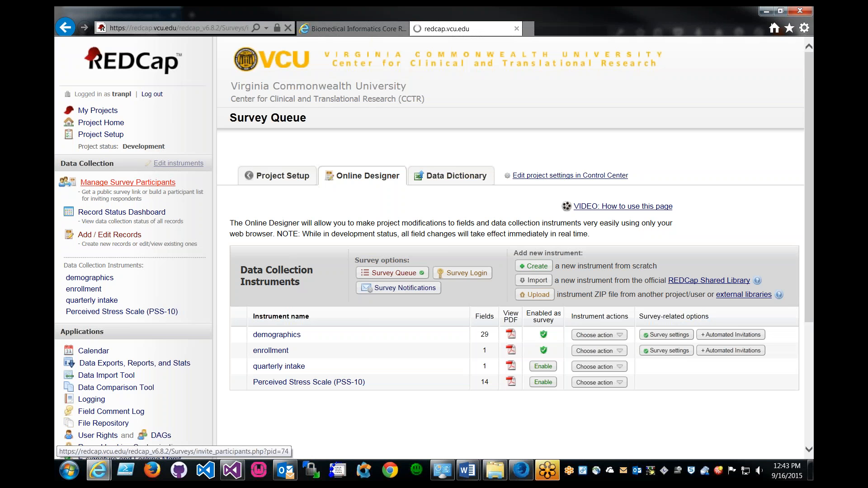
click(127, 182)
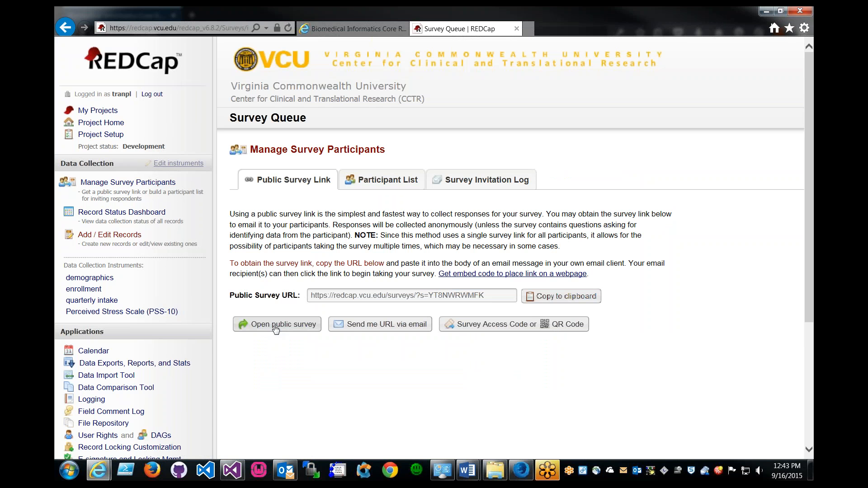
click(277, 324)
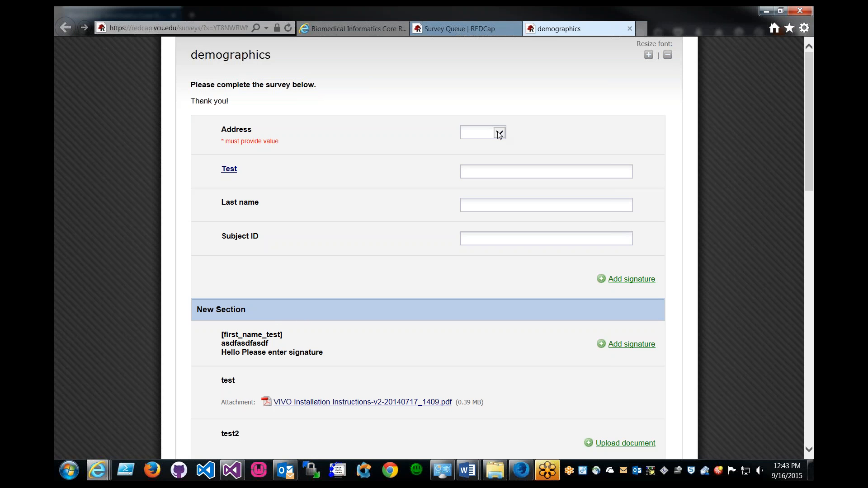
Answer the Test question with 'test' and move down to submit the demographics survey.
click(498, 132)
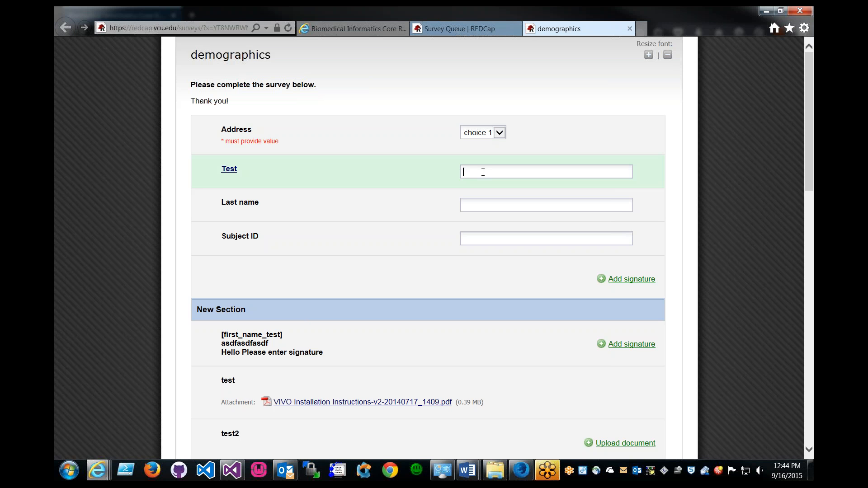
text(test)
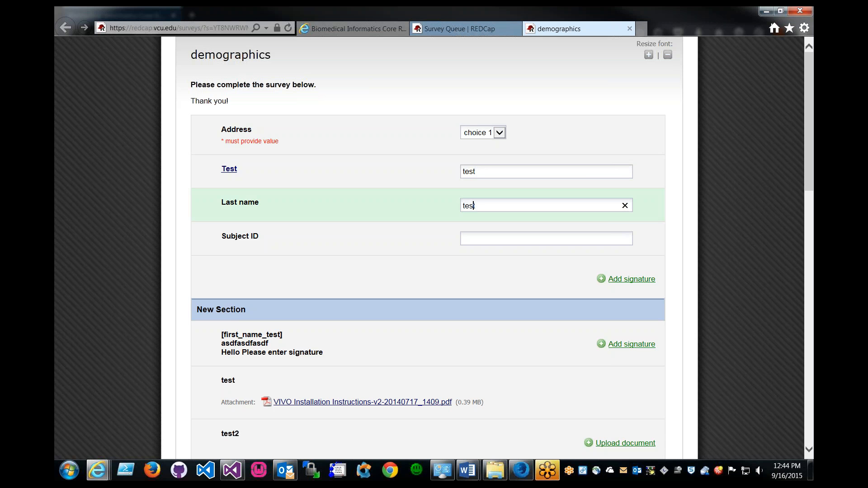
scroll(down, 3)
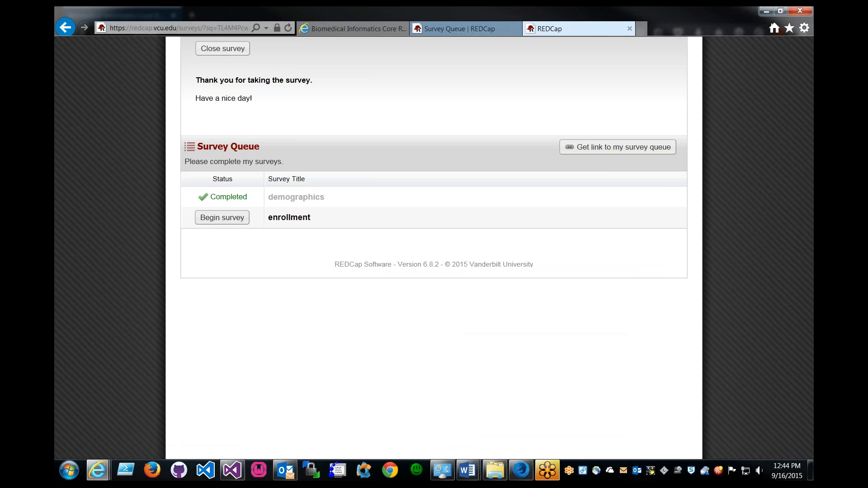
mouse_move(216, 159)
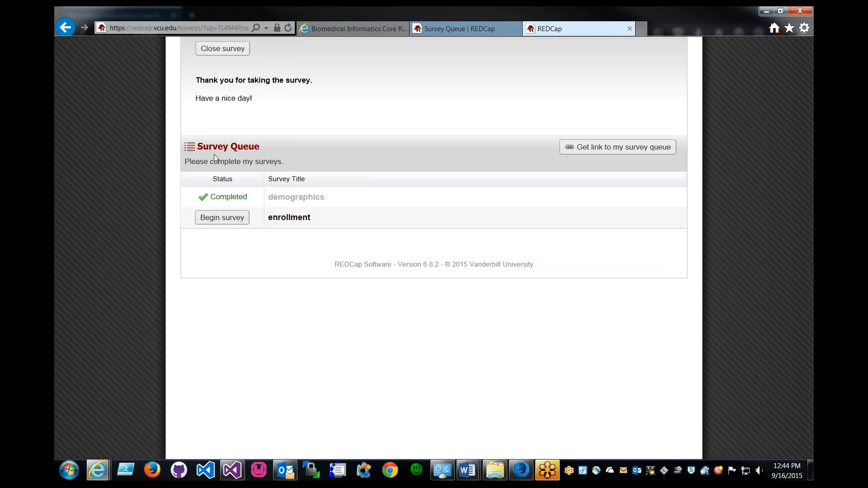
mouse_move(488, 217)
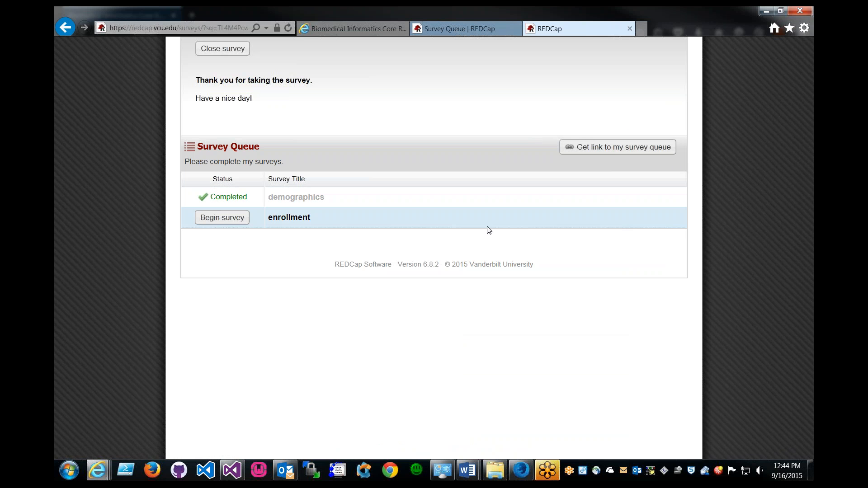
mouse_move(268, 221)
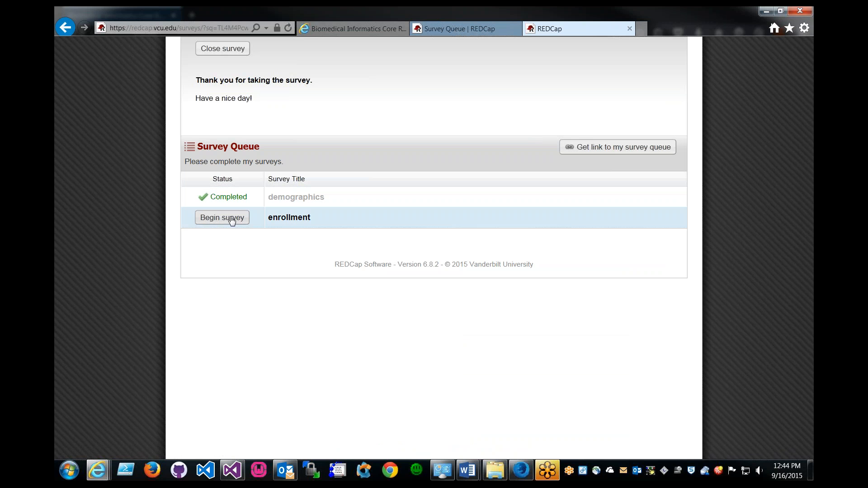
mouse_move(221, 262)
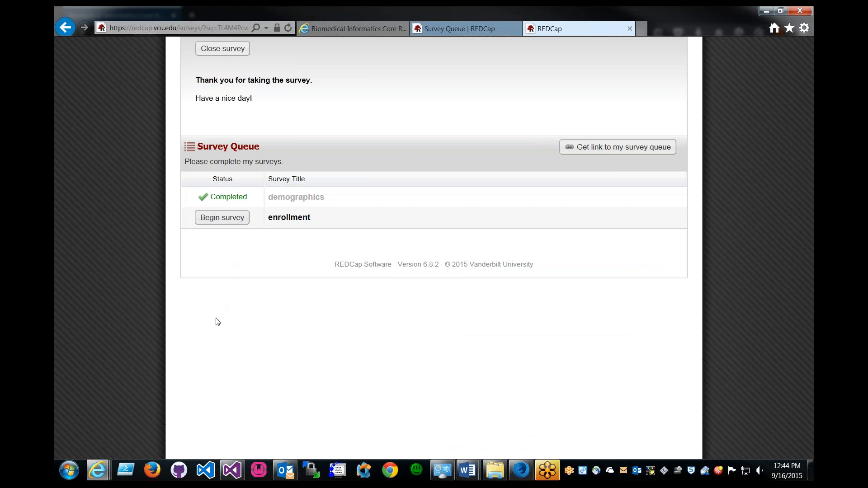
mouse_move(227, 317)
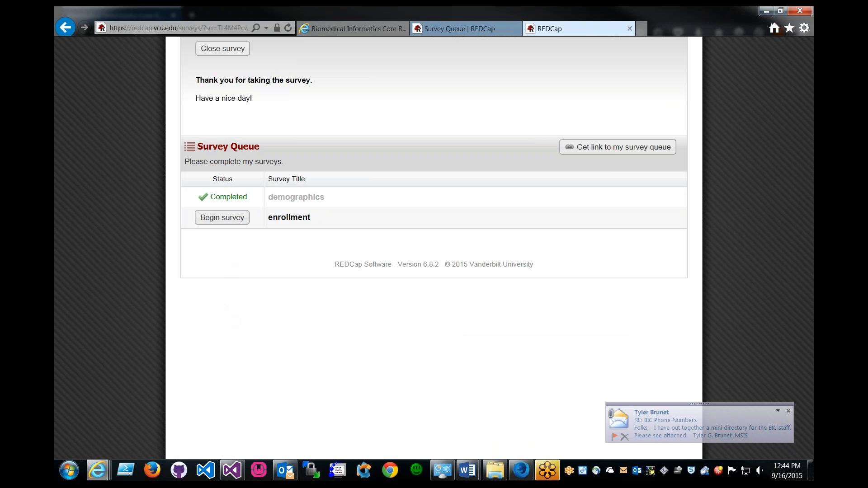
mouse_move(288, 217)
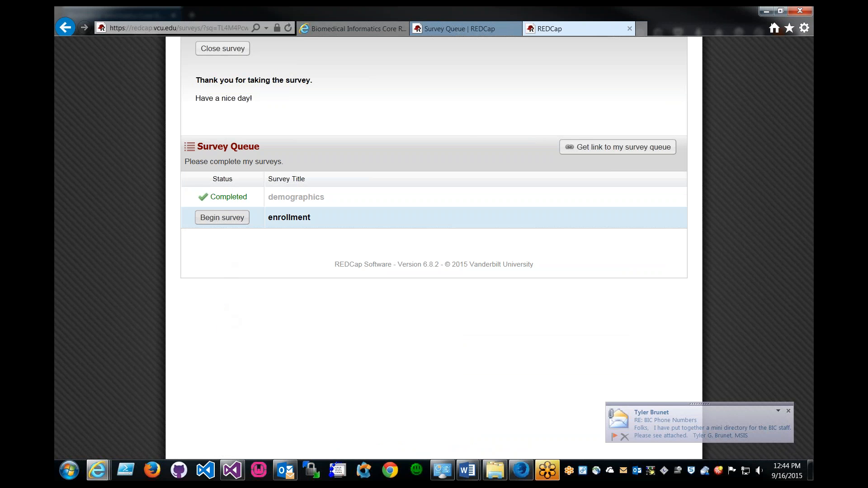
Begin the enrollment survey from the Survey Queue table.
click(222, 218)
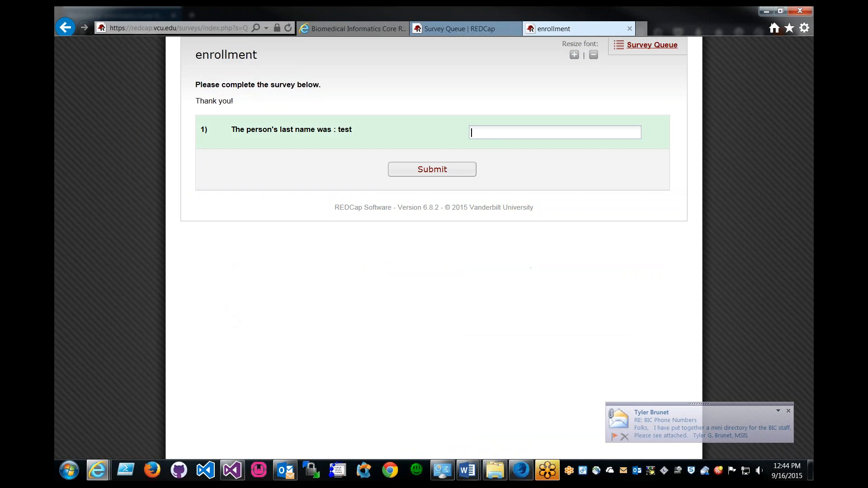
Answer the last-name field with 'test', submit enrollment and close the finished survey.
text(test)
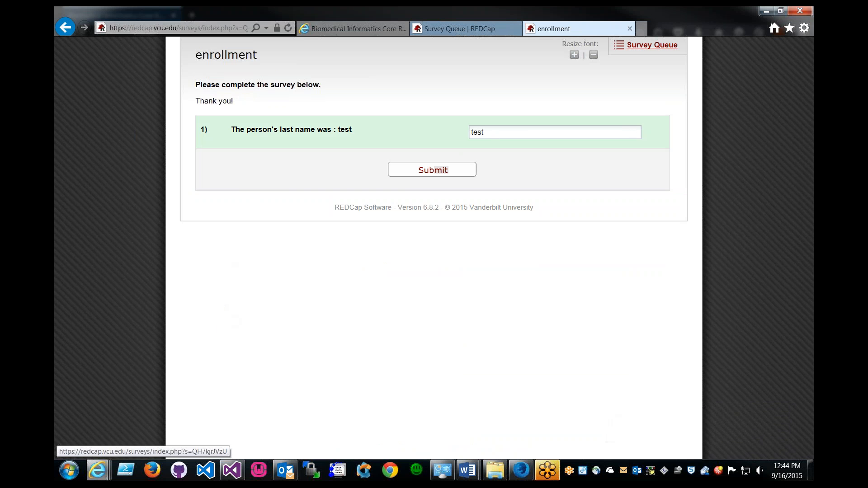
click(432, 169)
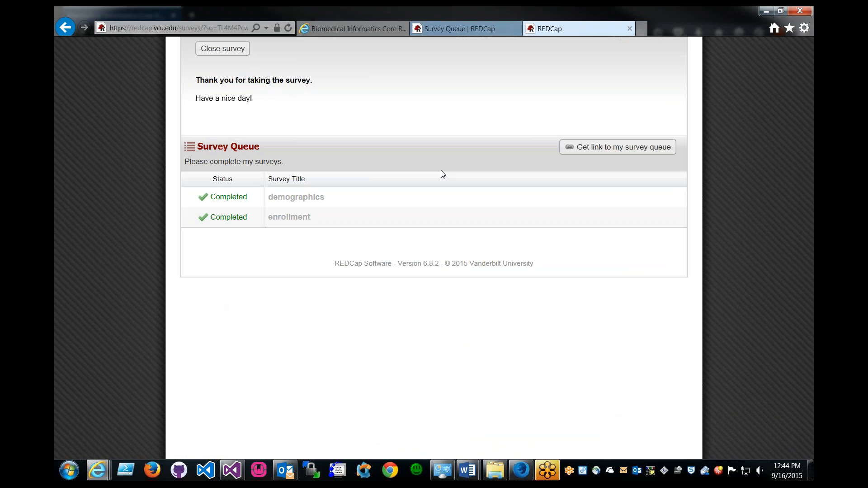
mouse_move(223, 49)
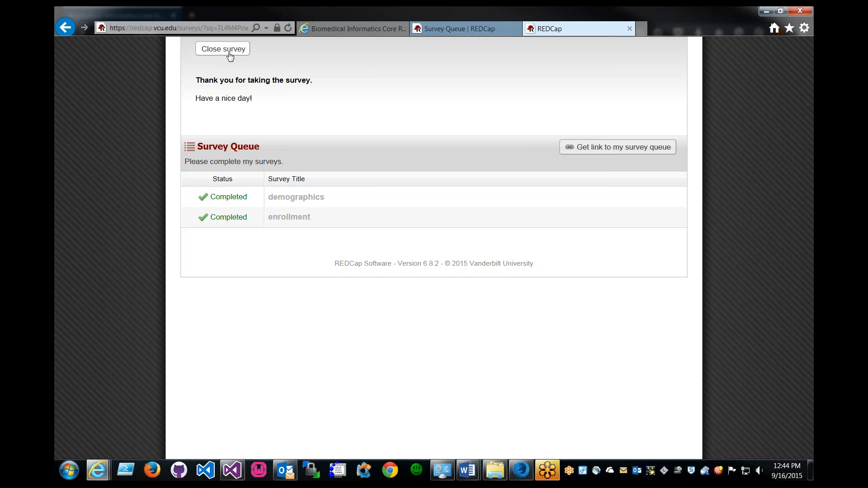
click(223, 49)
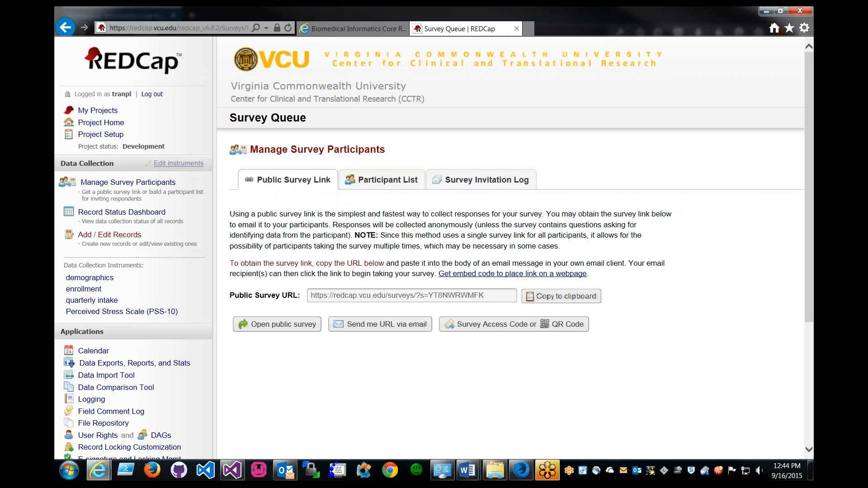
mouse_move(149, 140)
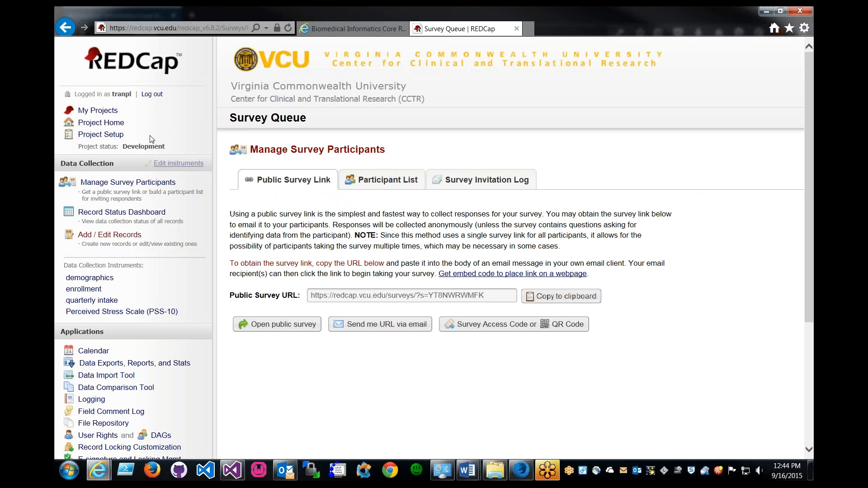
Return to the Online Designer via Project Setup.
click(101, 135)
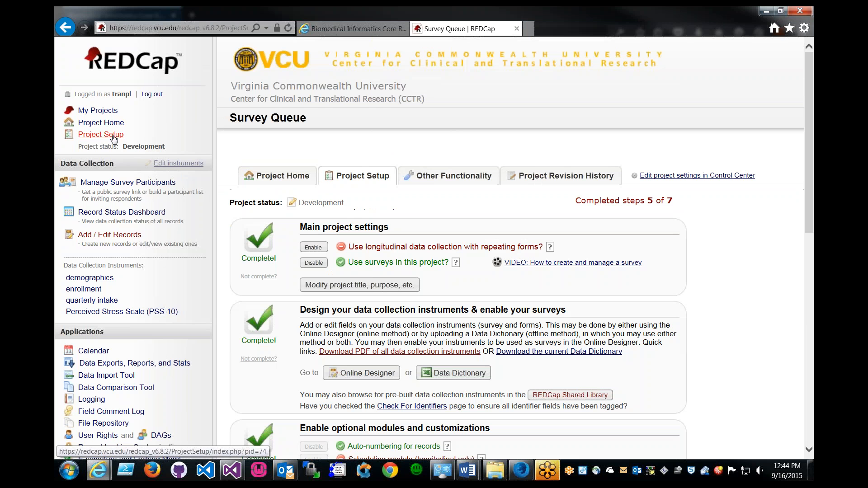
click(360, 373)
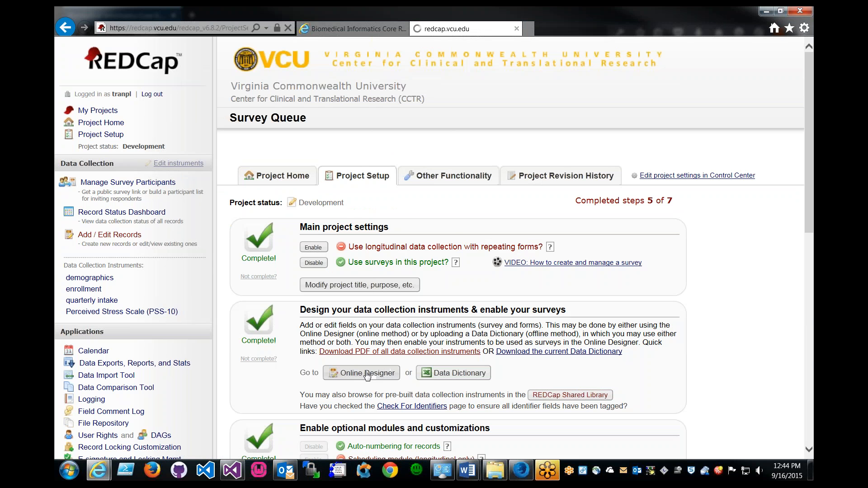
click(361, 372)
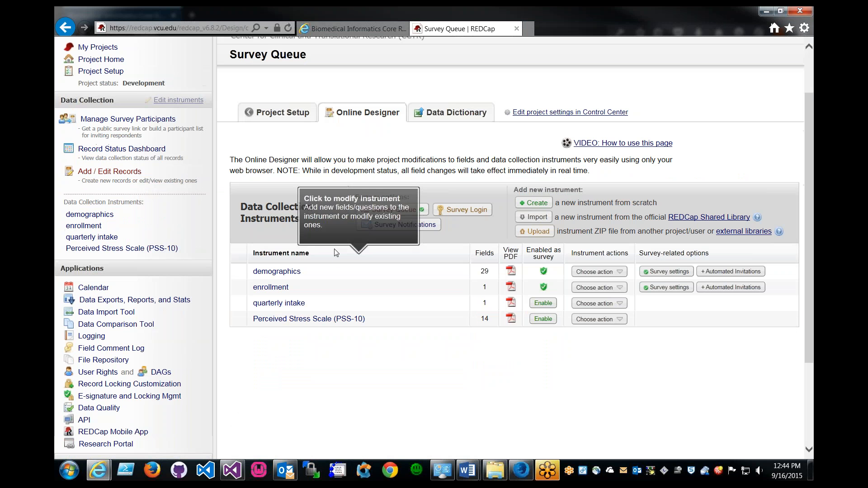
mouse_move(280, 303)
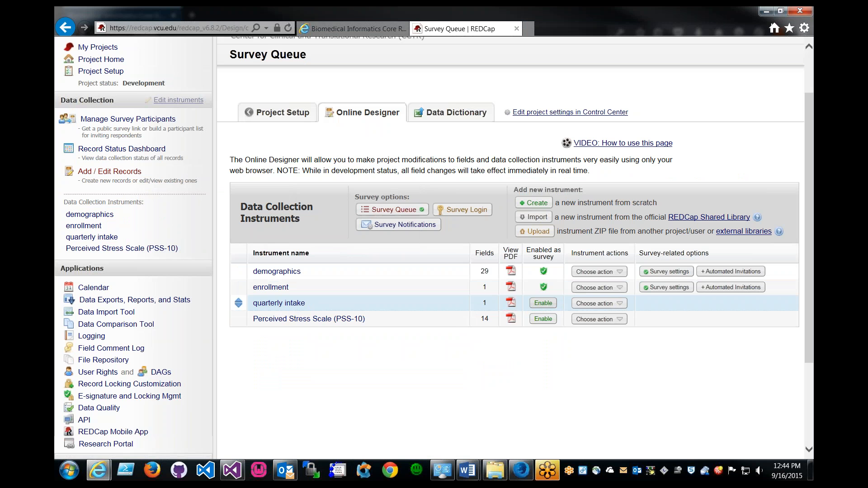
Save quarterly intake as a survey and bring up the Survey Queue settings.
click(542, 303)
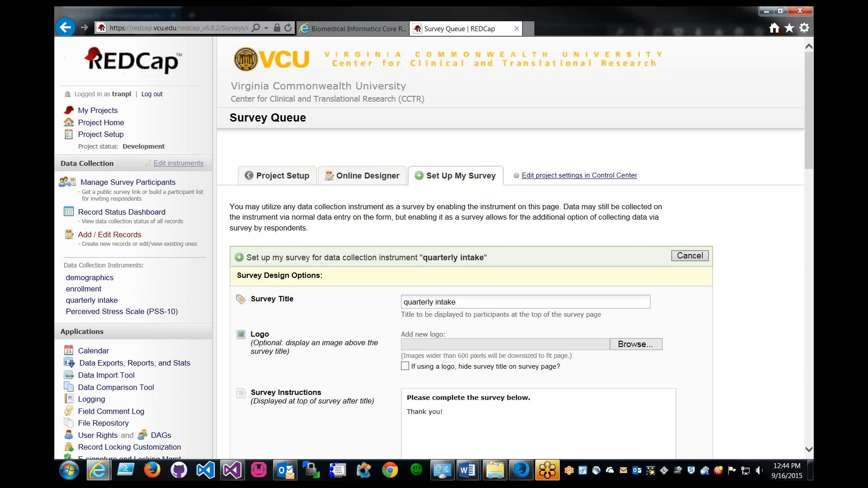
scroll(down, 3)
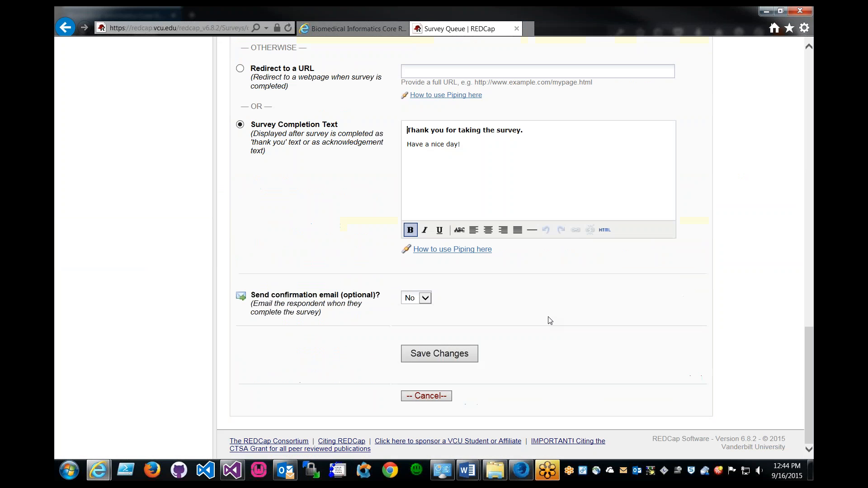
click(439, 354)
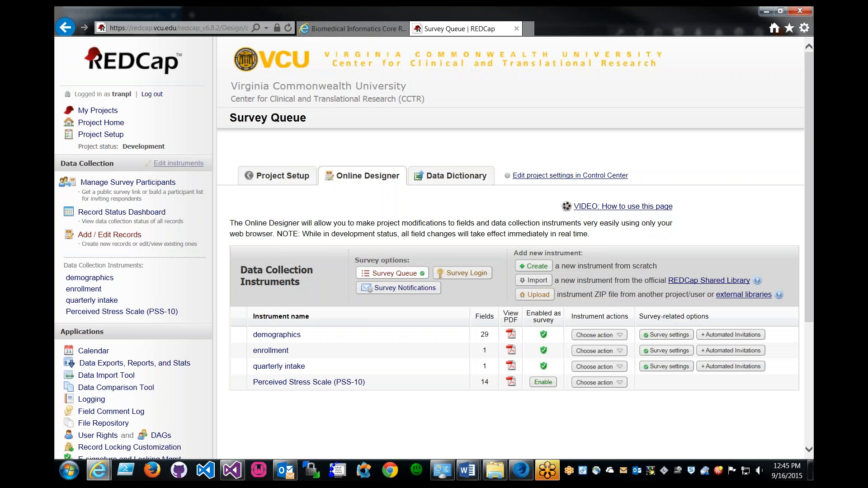
click(391, 274)
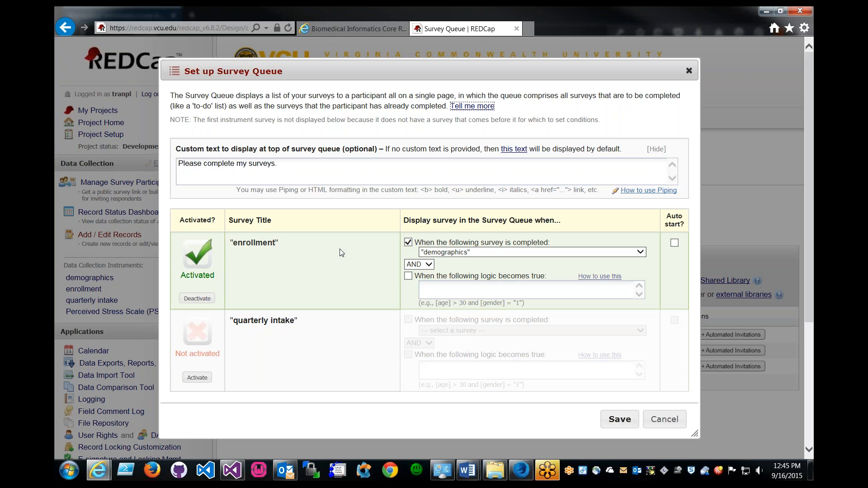
Activate quarterly intake after enrollment is completed, and set enrollment to auto-start.
scroll(down, 3)
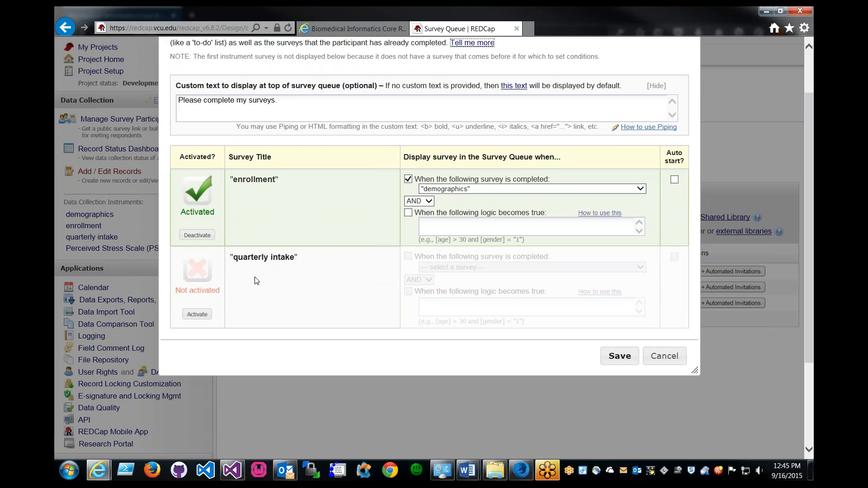
mouse_move(284, 268)
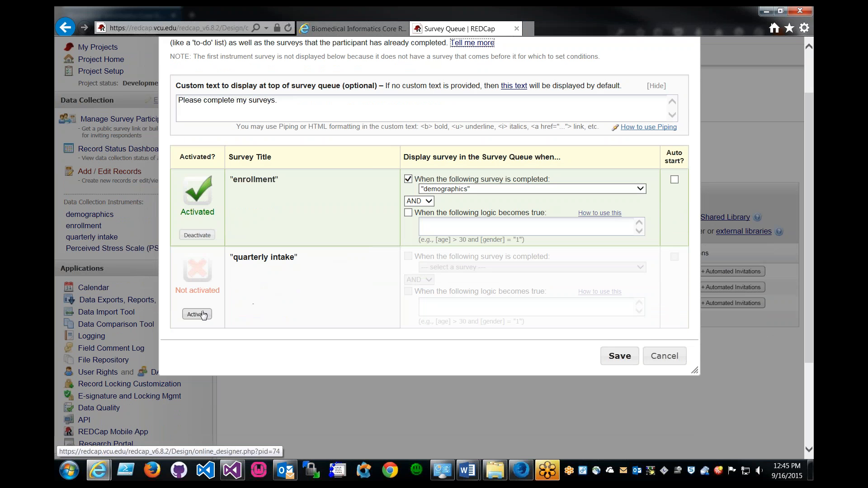
click(196, 314)
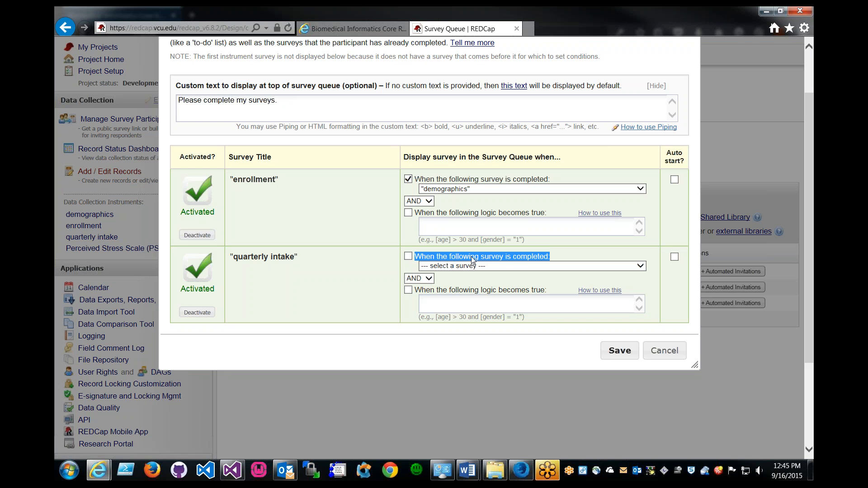
click(531, 266)
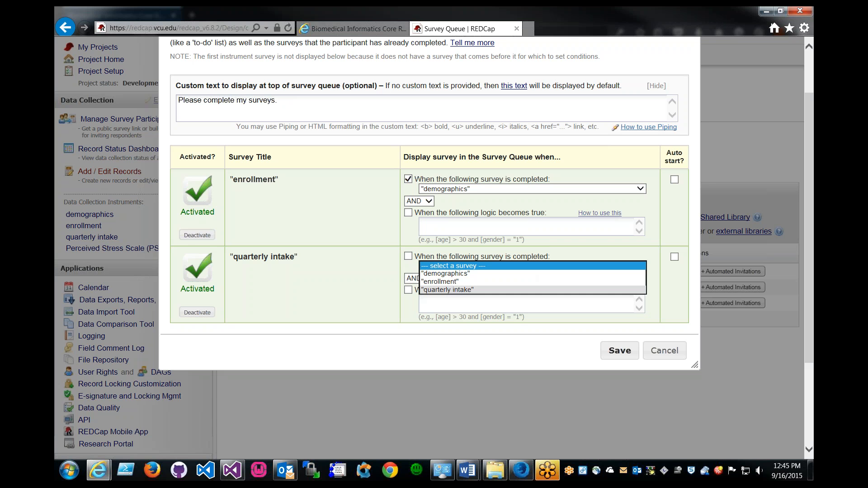
mouse_move(525, 285)
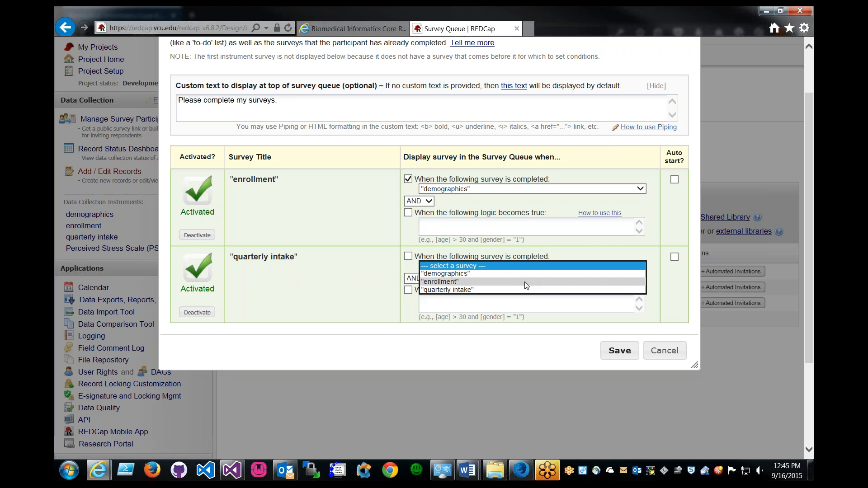
click(440, 281)
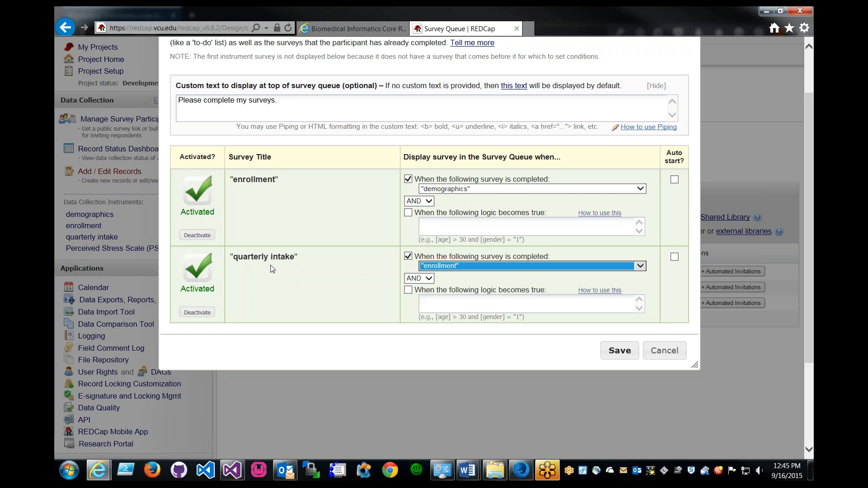
mouse_move(271, 193)
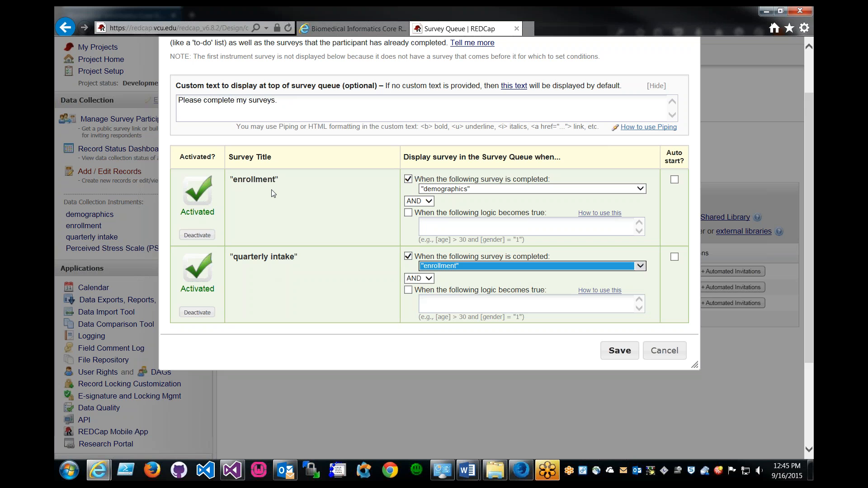
mouse_move(306, 194)
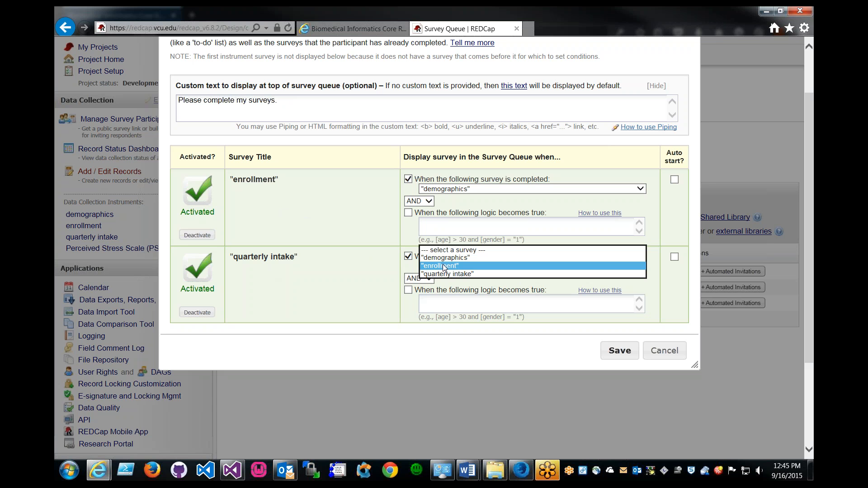
mouse_move(346, 292)
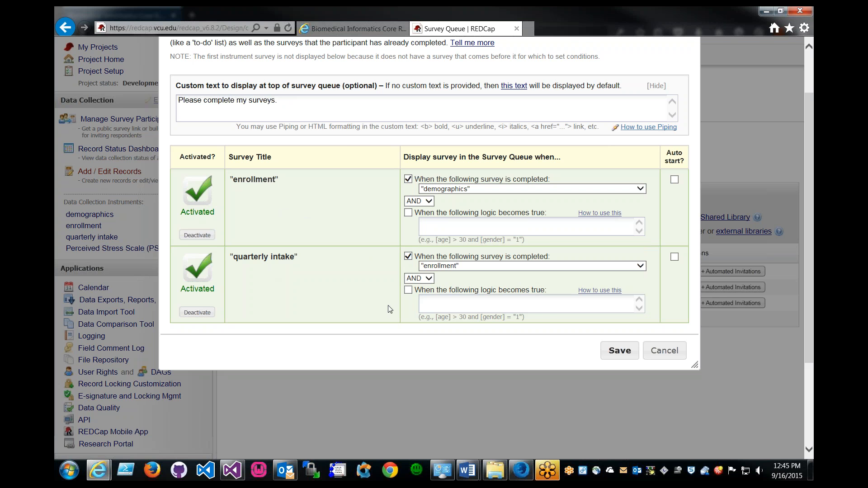
mouse_move(351, 227)
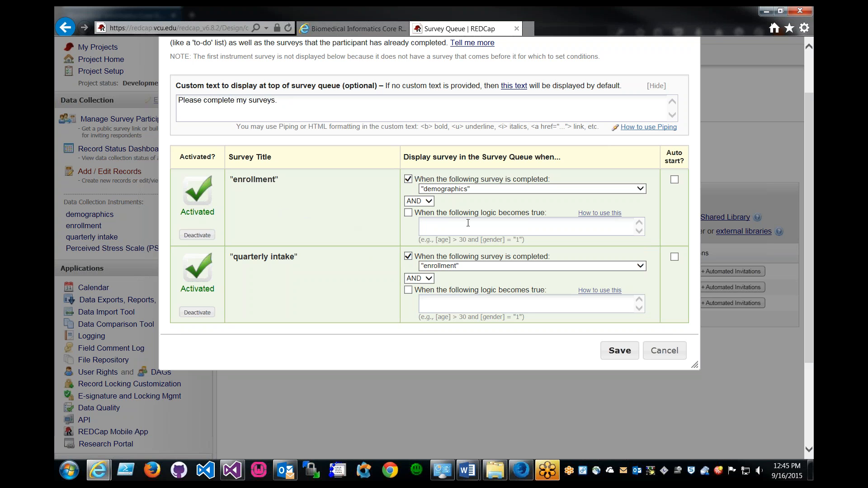
mouse_move(676, 188)
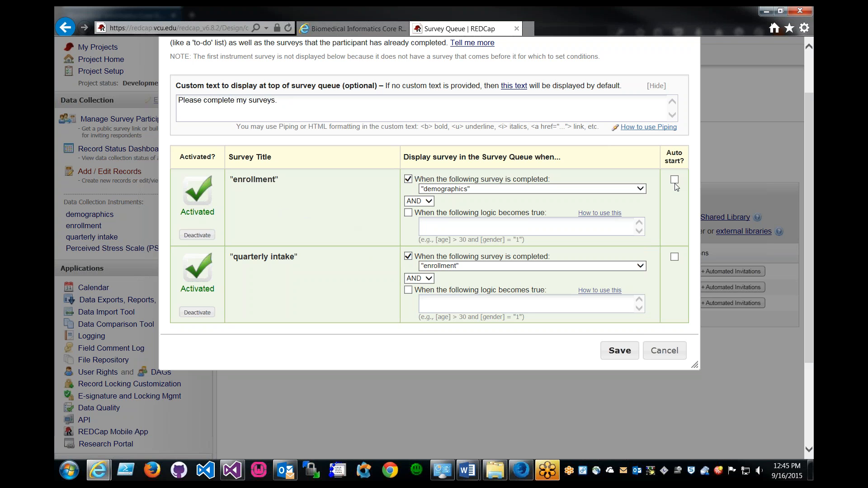
click(674, 179)
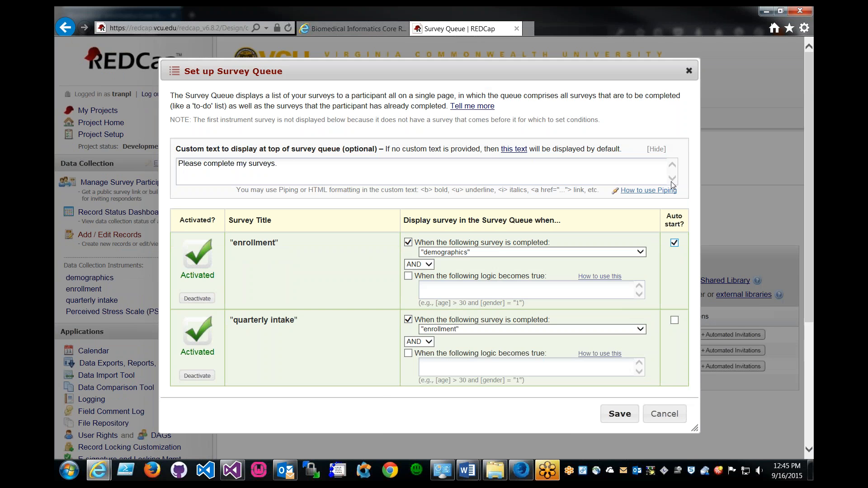
Set quarterly intake to auto-start too and save the Survey Queue settings.
scroll(down, 3)
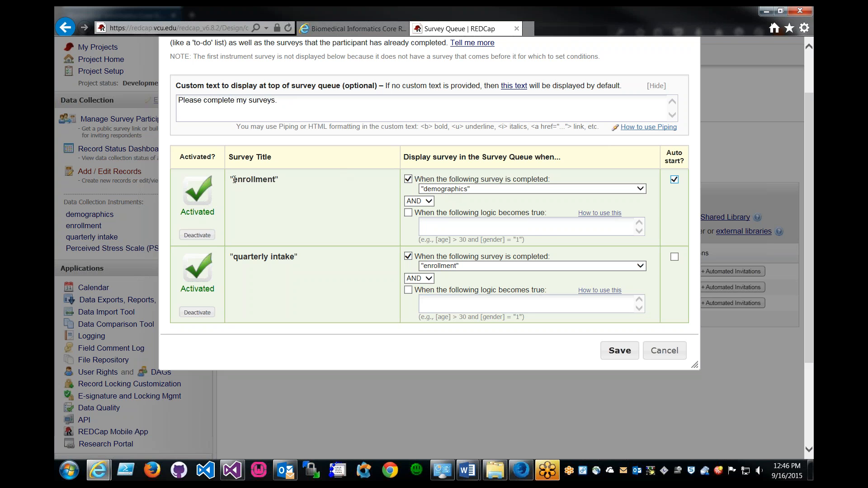
mouse_move(230, 185)
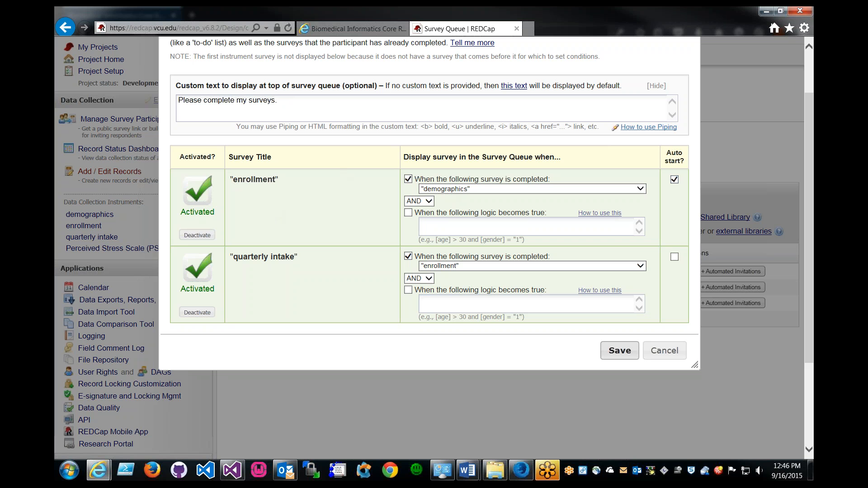
click(674, 256)
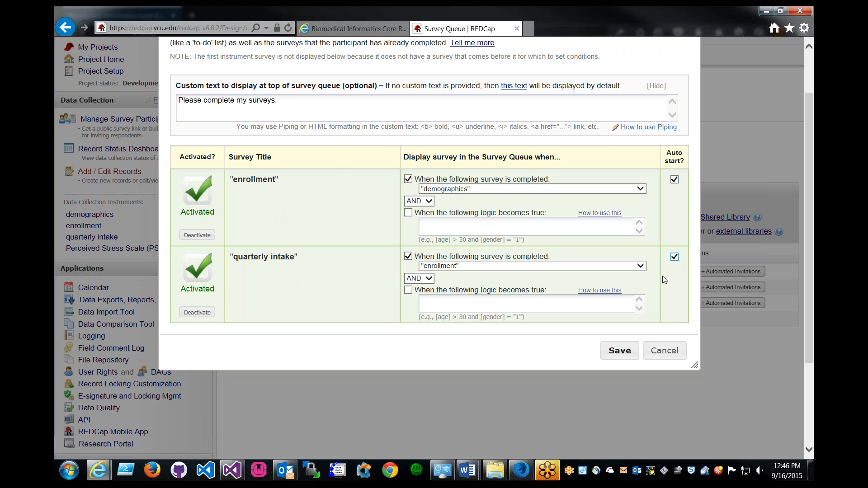
click(619, 351)
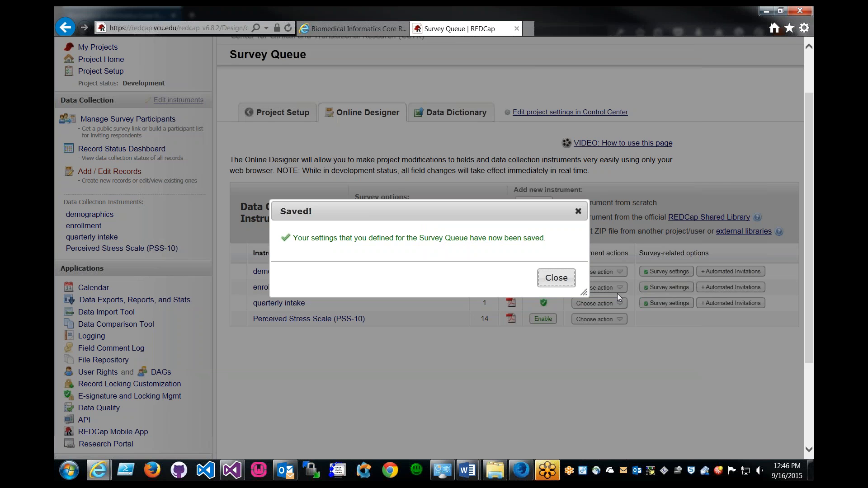
click(556, 278)
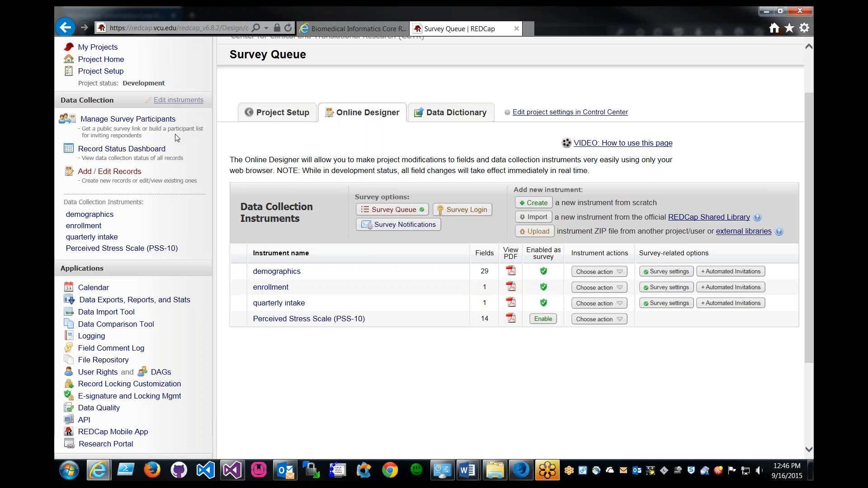
Launch the public demographics survey from Manage Survey Participants and answer Address with choice 1.
click(128, 118)
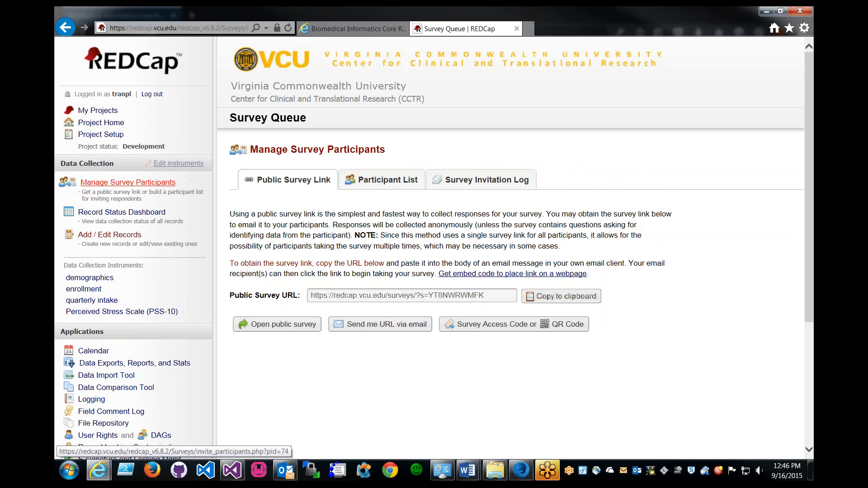
mouse_move(291, 330)
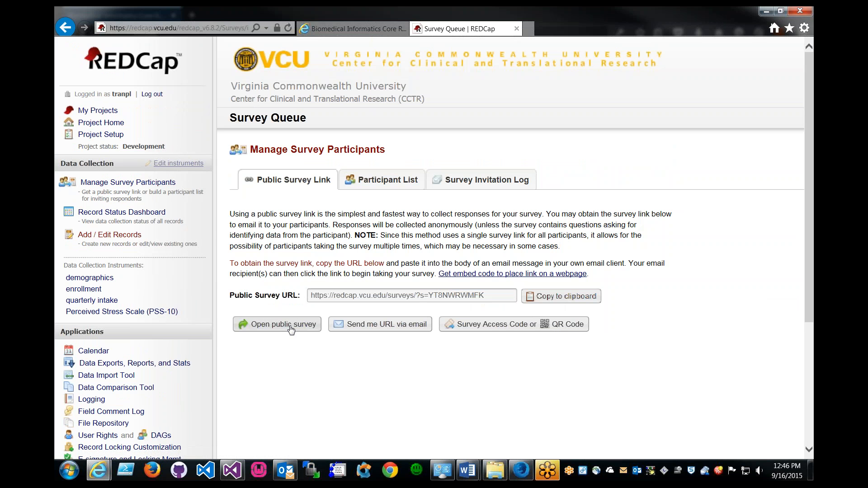
click(277, 324)
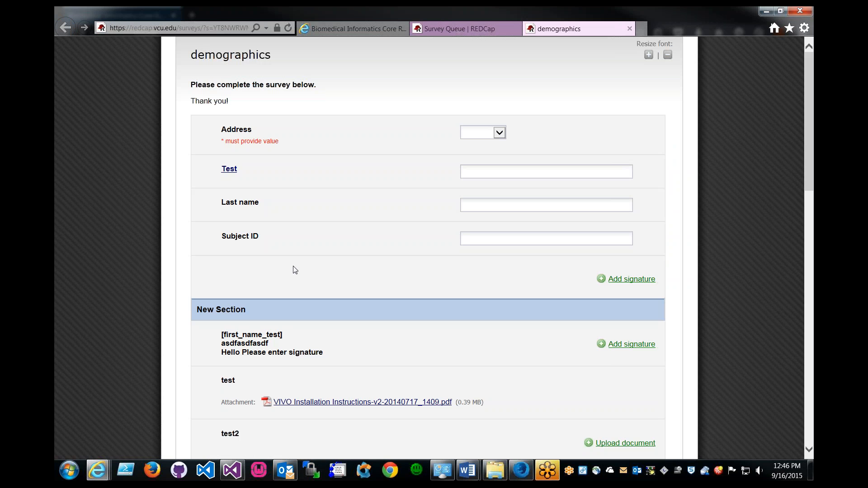
click(498, 132)
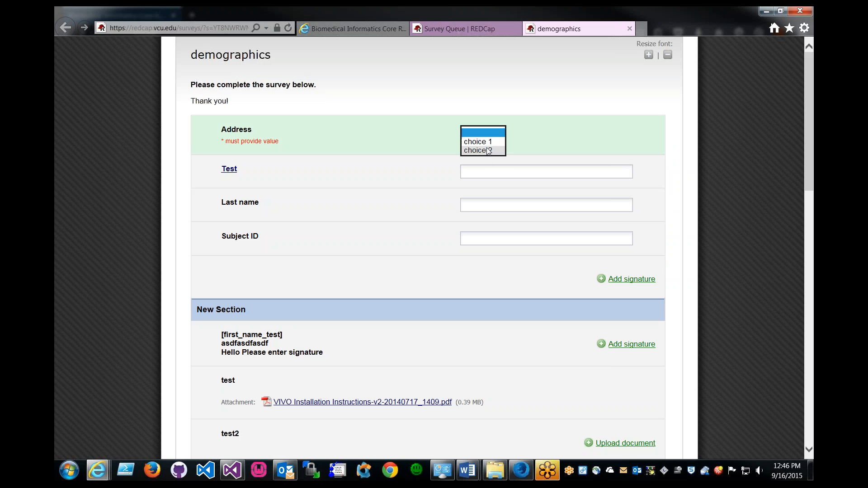
click(478, 142)
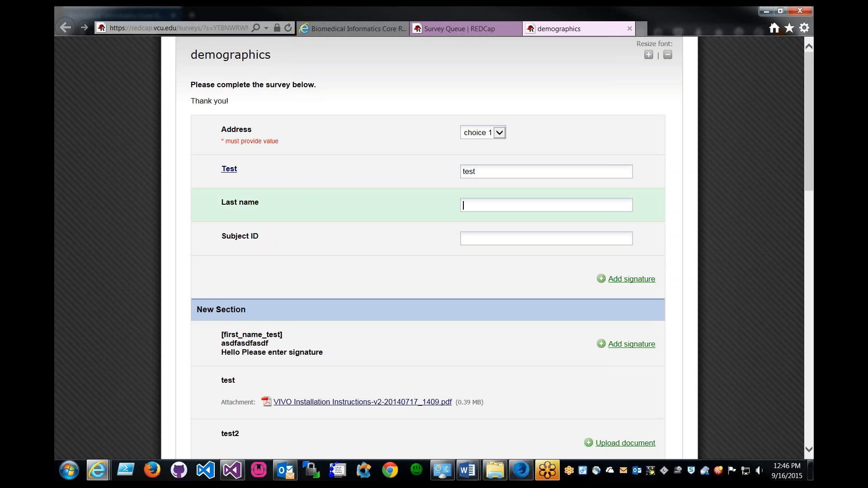
scroll(down, 3)
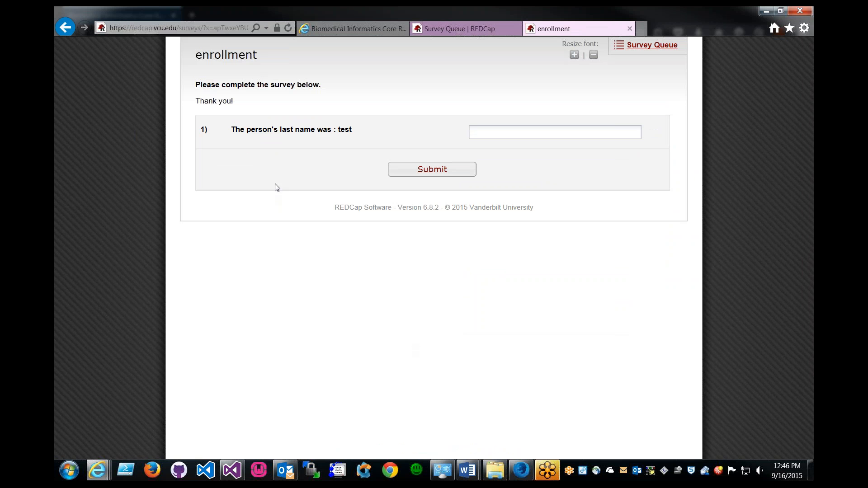
mouse_move(196, 67)
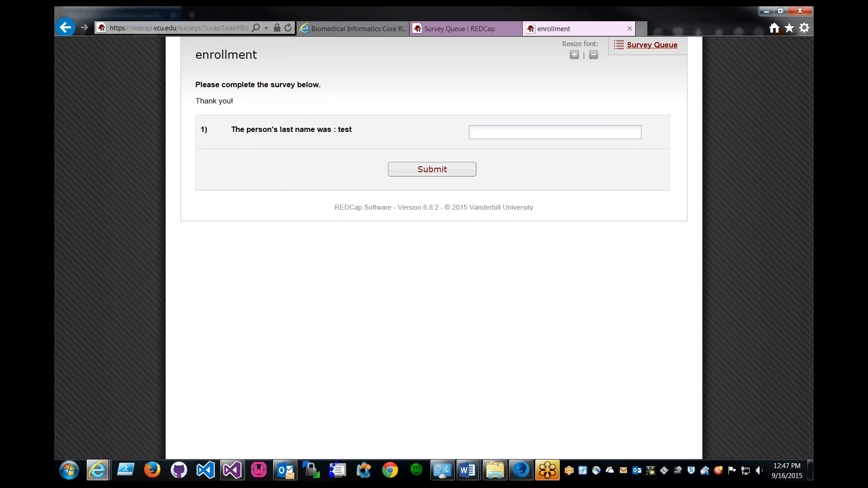
mouse_move(657, 120)
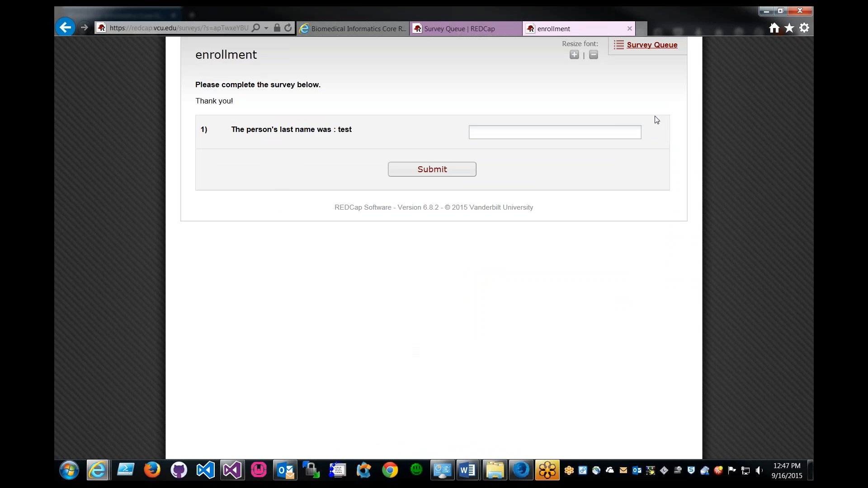
mouse_move(263, 114)
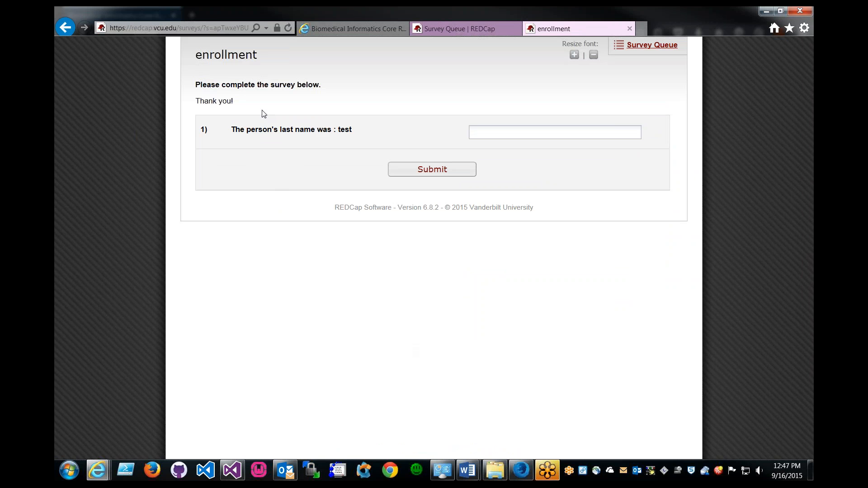
Submit the enrollment survey, then answer quarterly intake with 'test' and submit it.
click(554, 132)
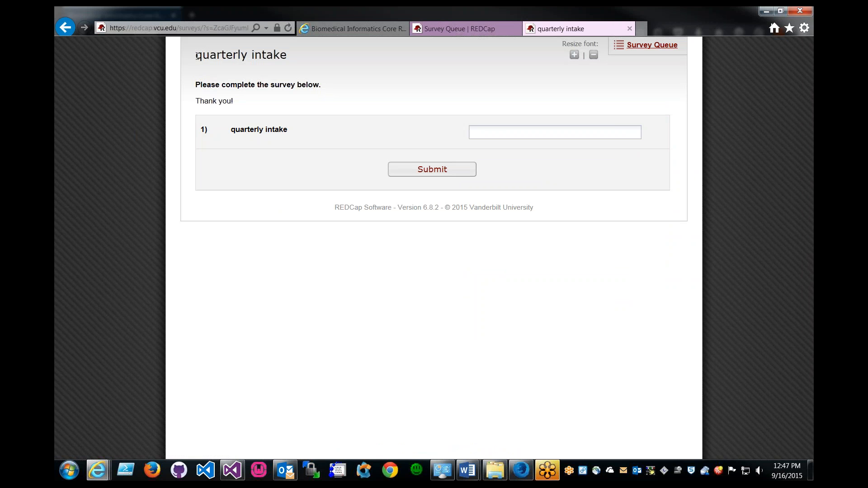
text(te)
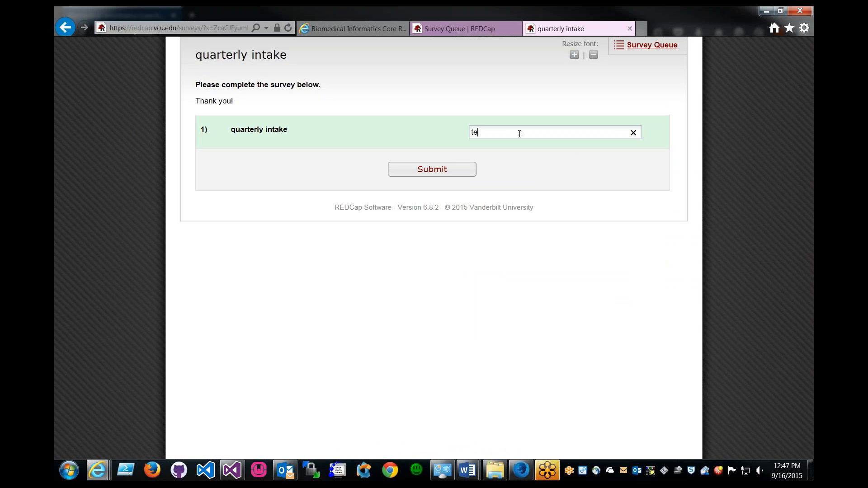
click(431, 169)
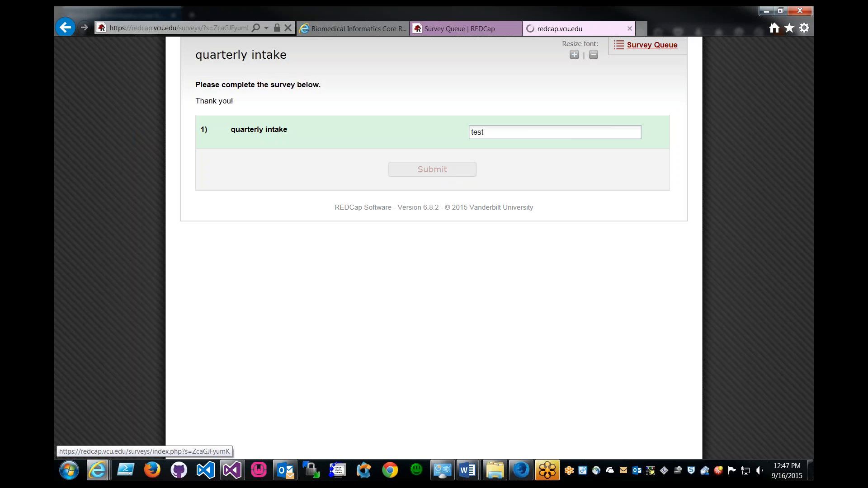
click(432, 169)
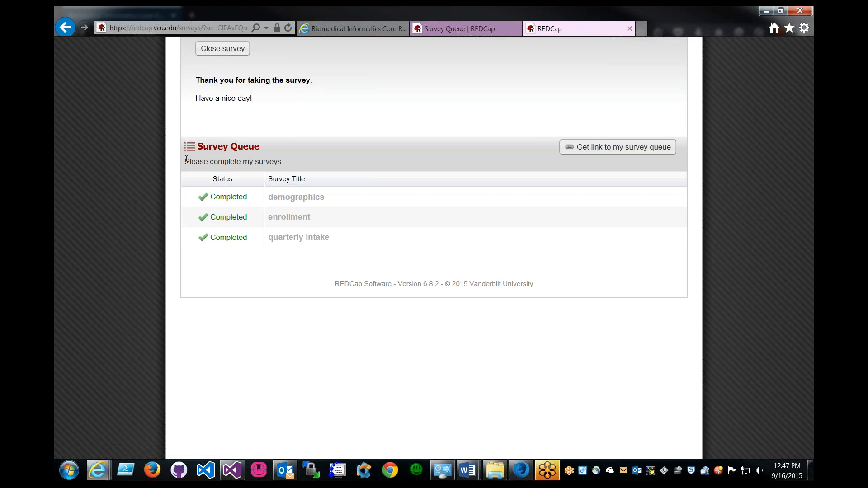
mouse_move(207, 160)
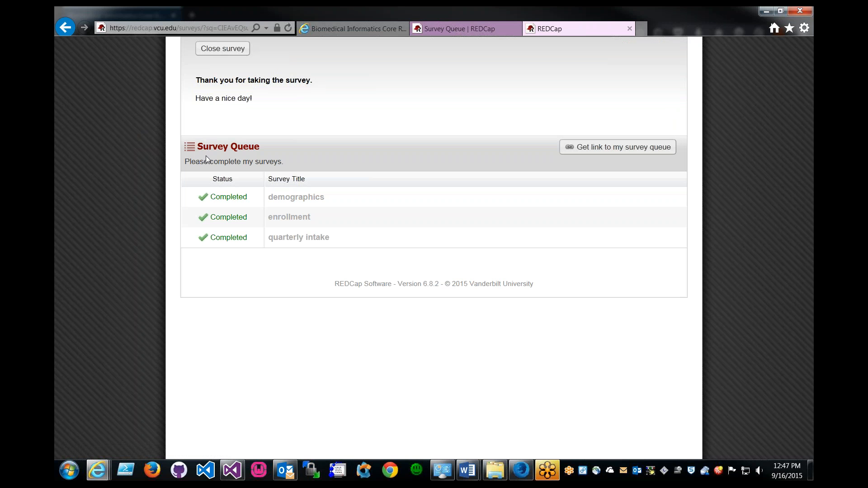
mouse_move(354, 160)
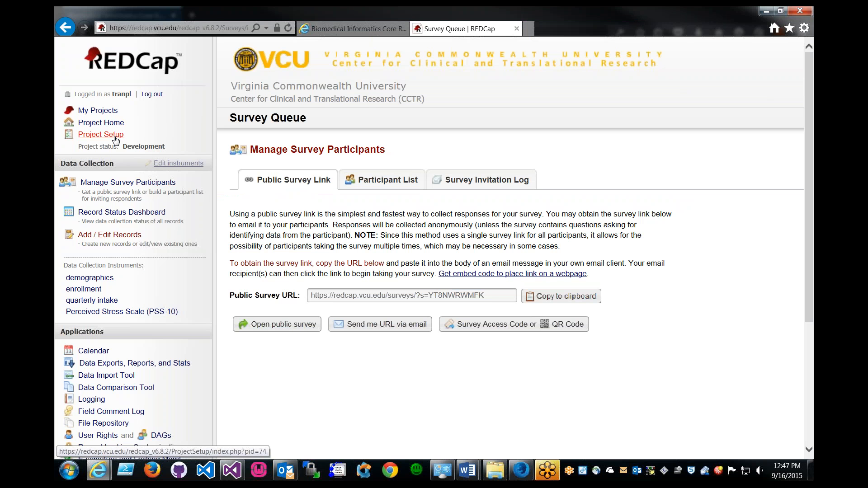
Return via Project Setup to the Online Designer listing the four instruments.
click(101, 134)
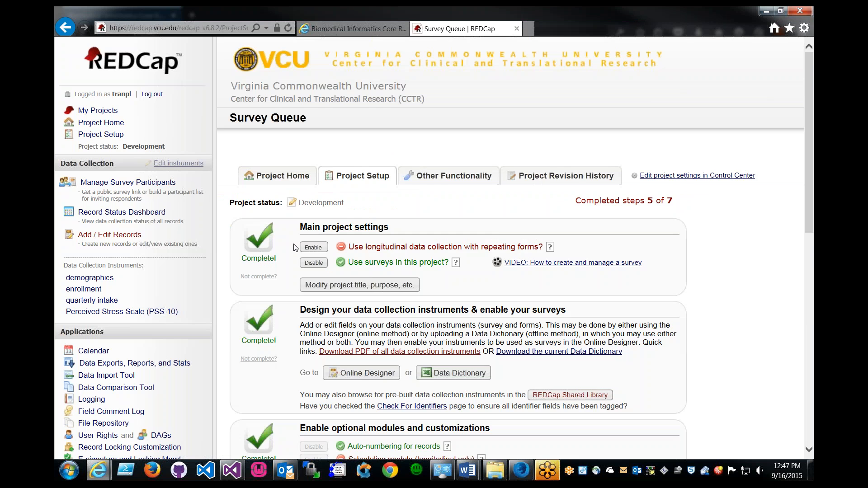
scroll(down, 3)
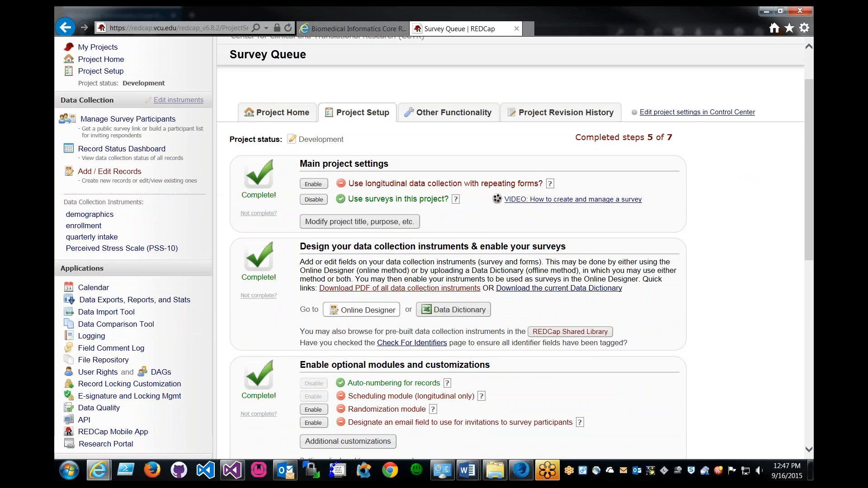
click(360, 309)
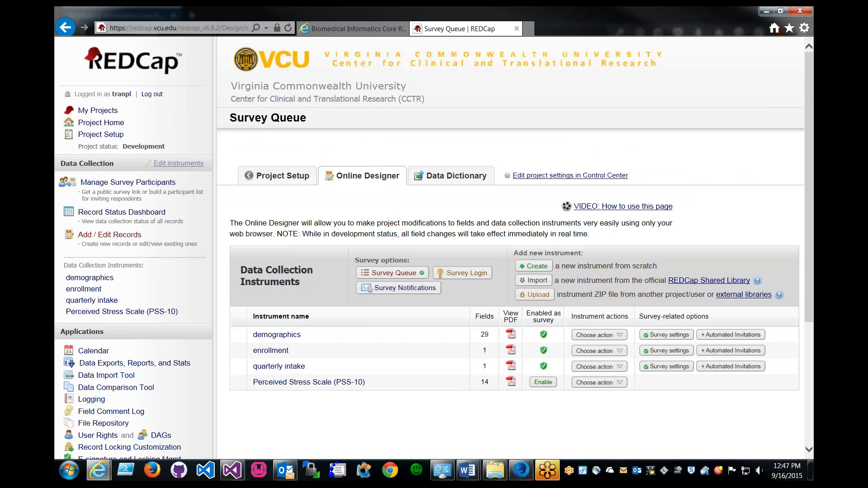